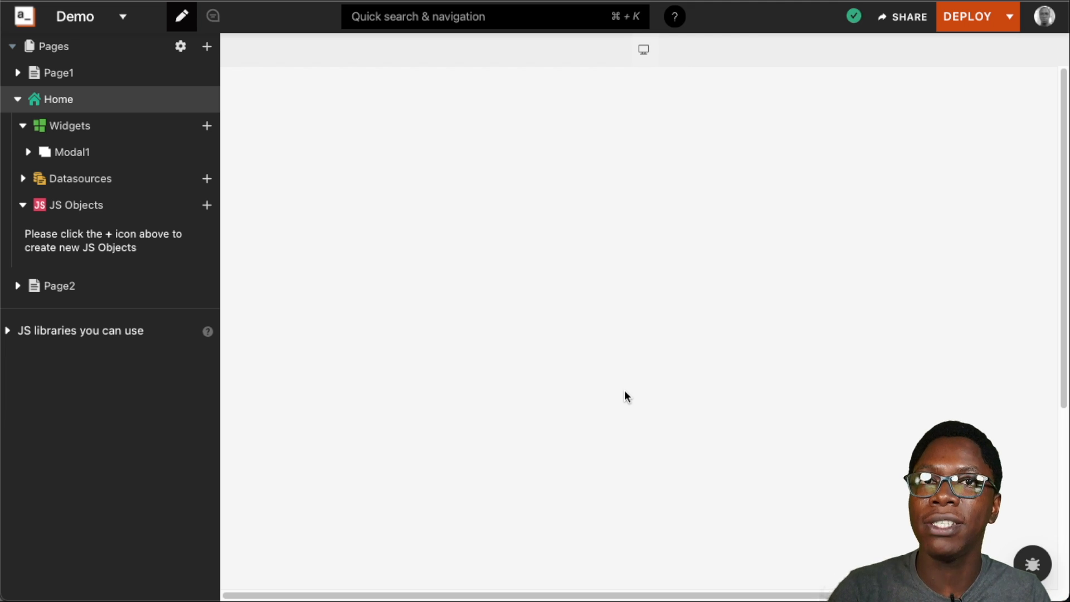
mouse_move(623, 392)
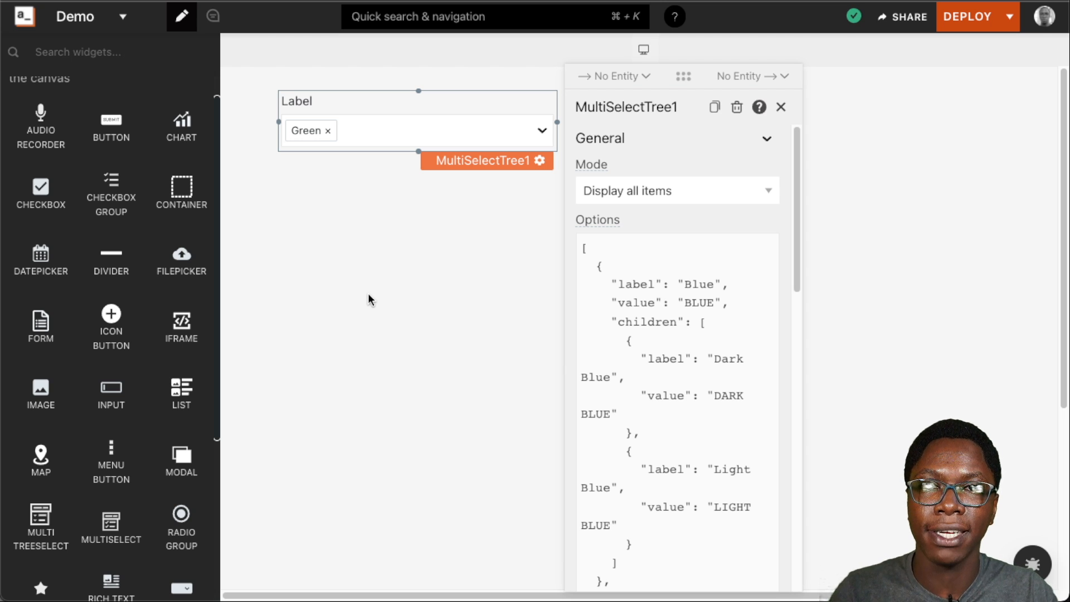
mouse_move(615, 136)
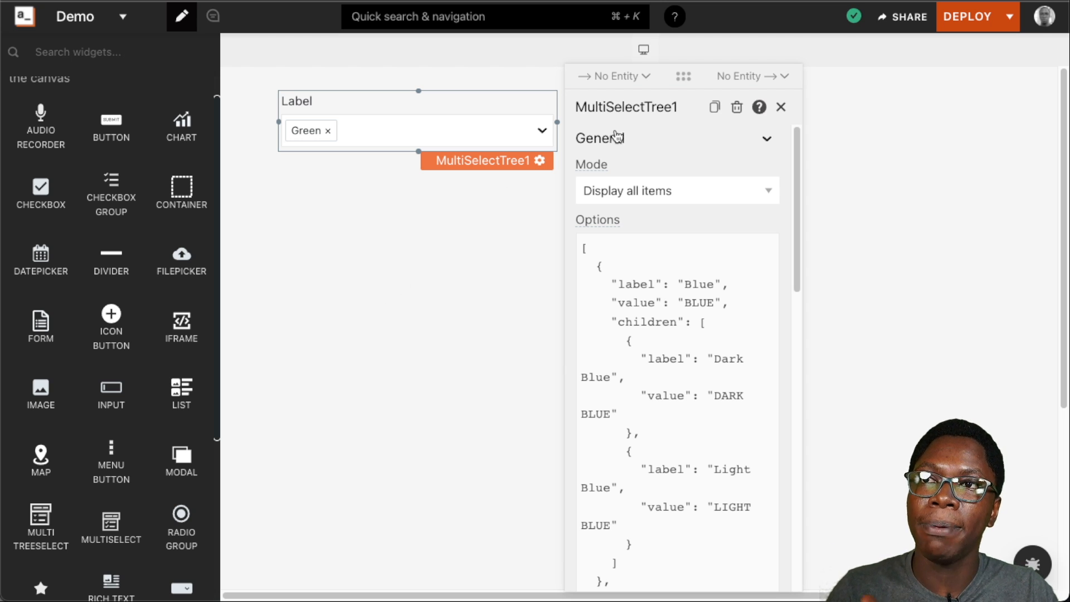
mouse_move(642, 160)
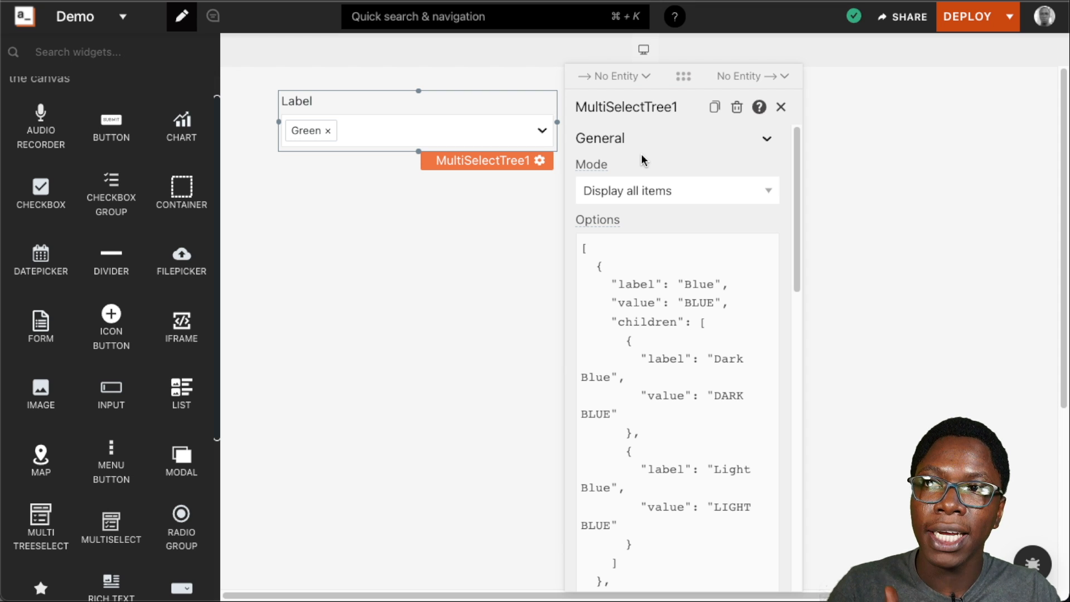
- Review the Mode options, then select Blue with its Dark Blue and Light Blue children in the tree dropdown
click(677, 190)
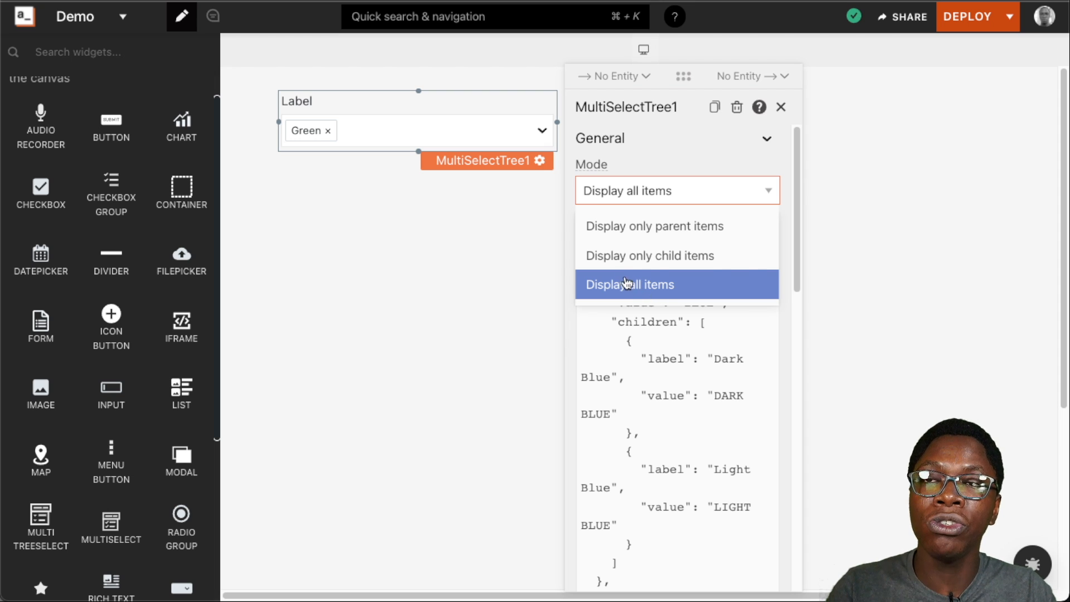
mouse_move(676, 226)
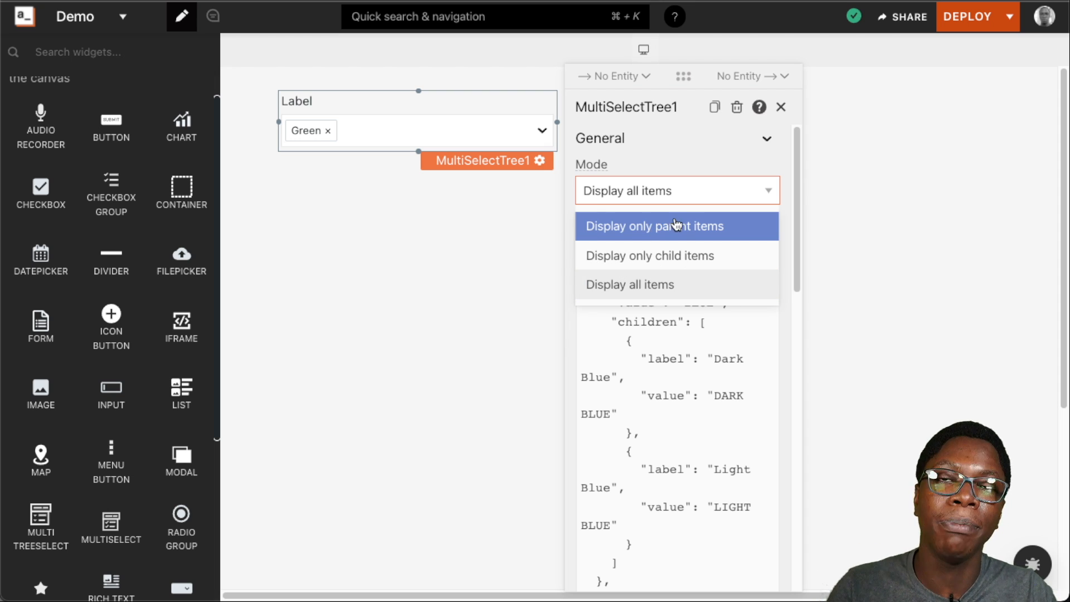
mouse_move(691, 284)
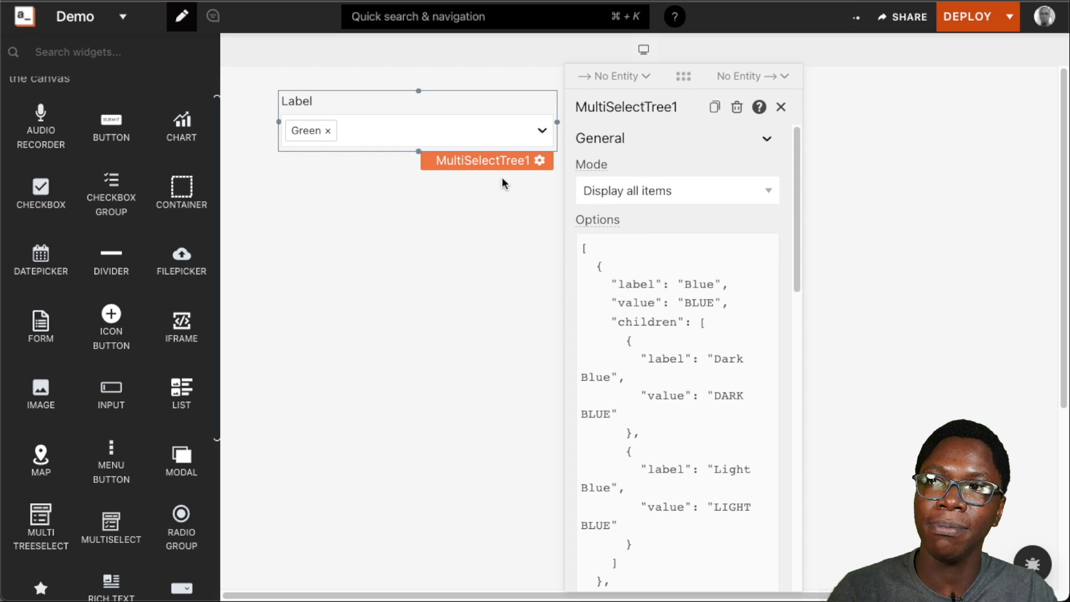
click(543, 131)
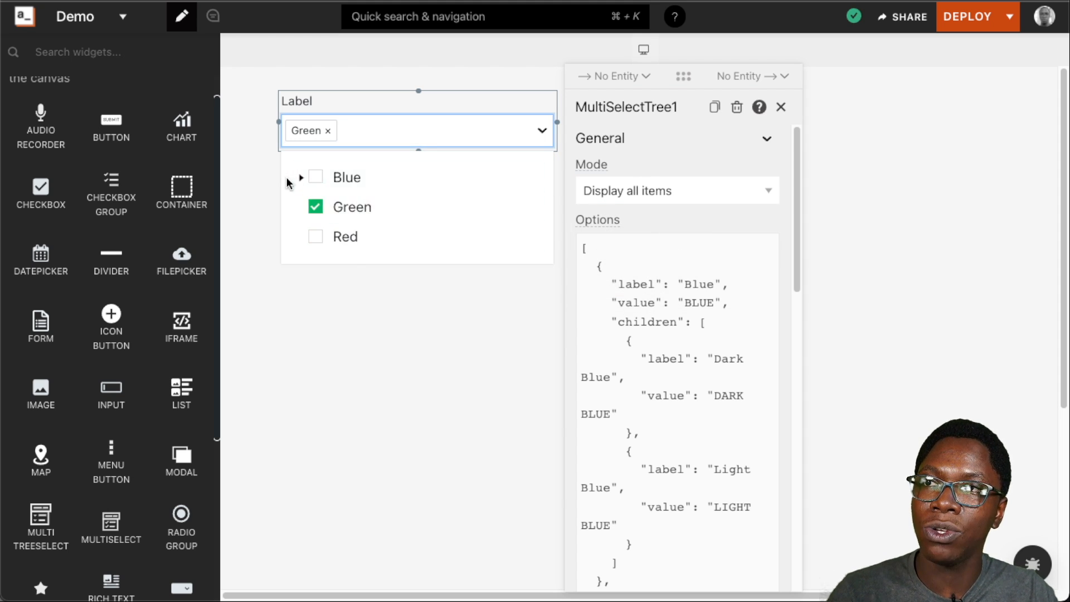
click(300, 178)
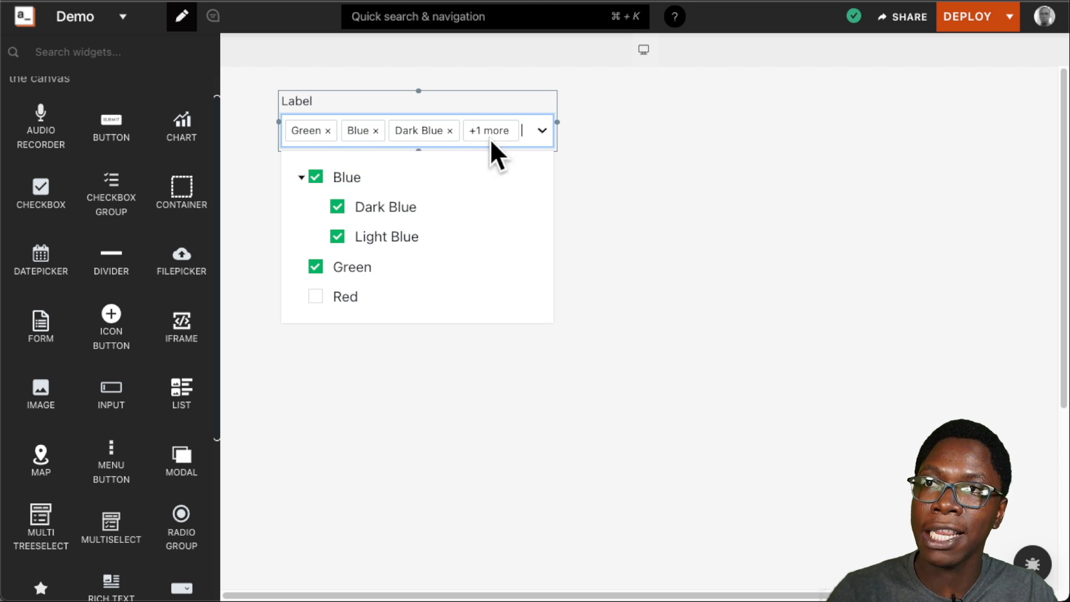
mouse_move(372, 207)
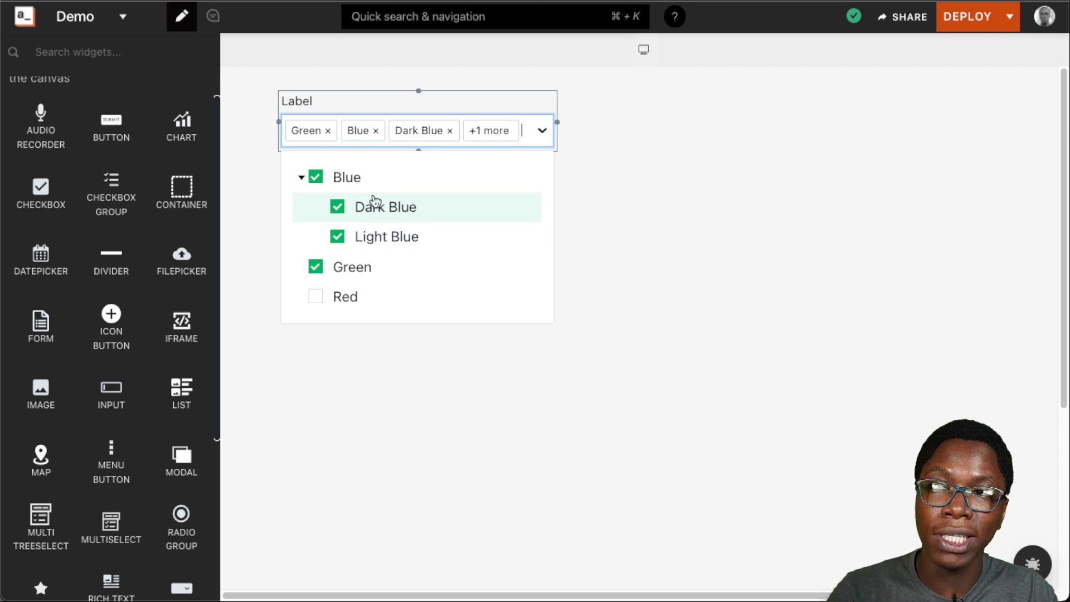
mouse_move(366, 178)
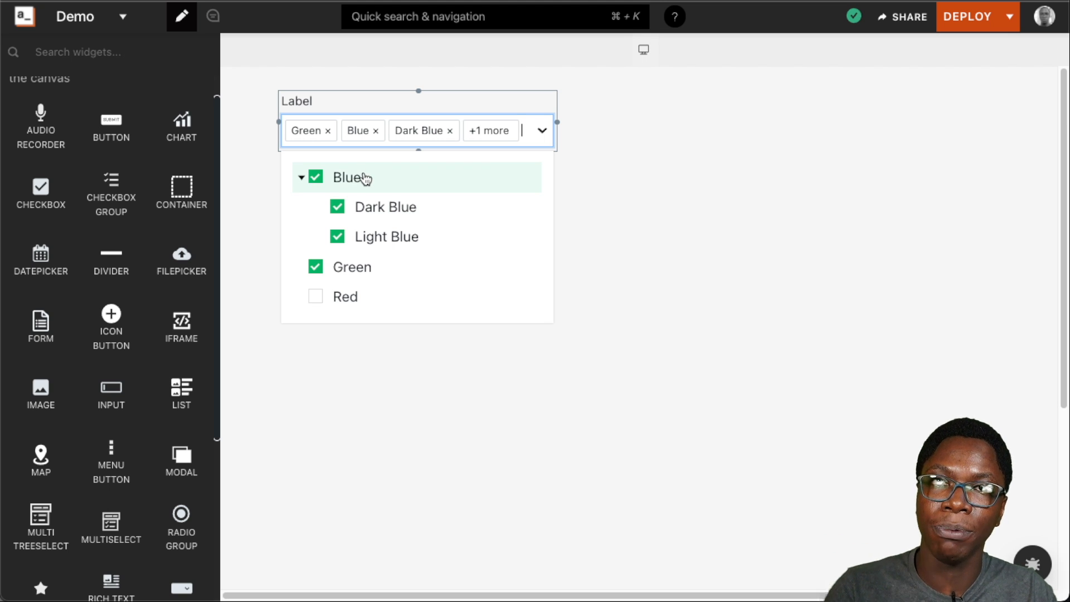
click(417, 131)
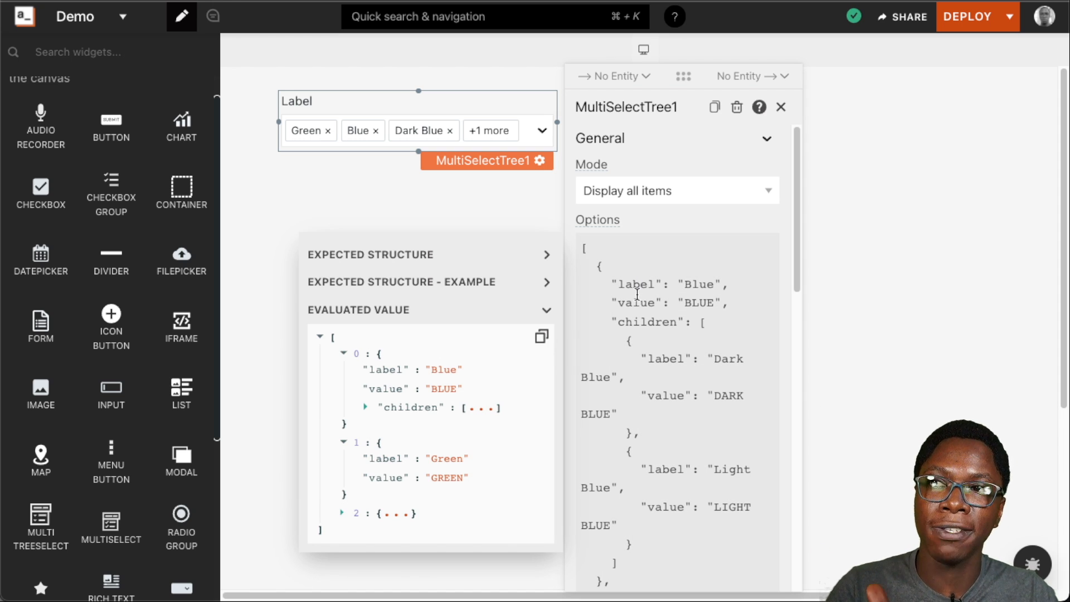
mouse_move(470, 277)
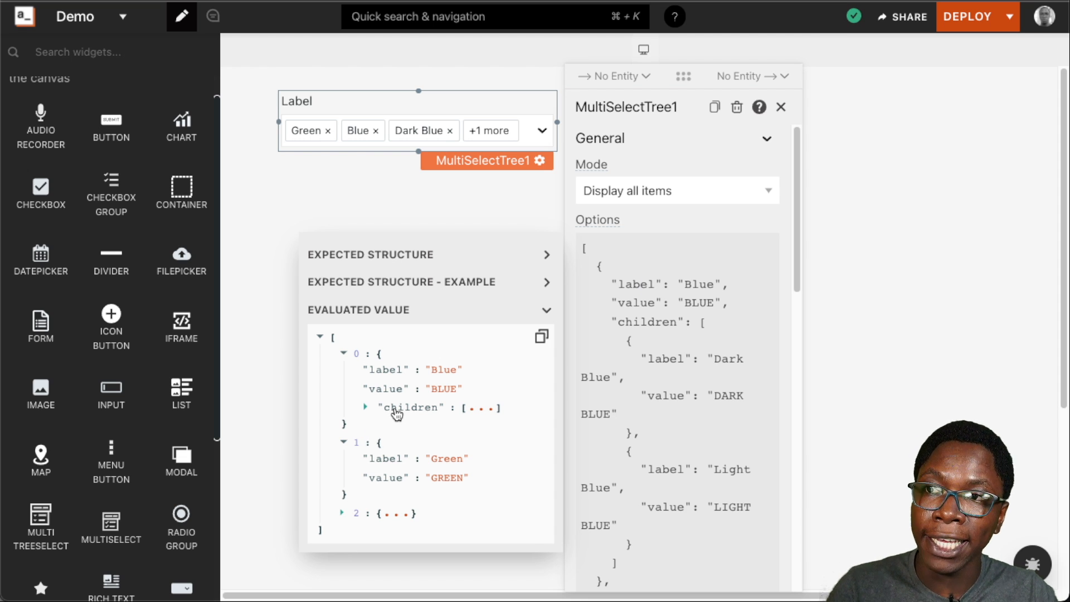
- Expand Blue's children in the Options evaluated value to reveal Dark Blue, then scroll to Default Value
click(366, 408)
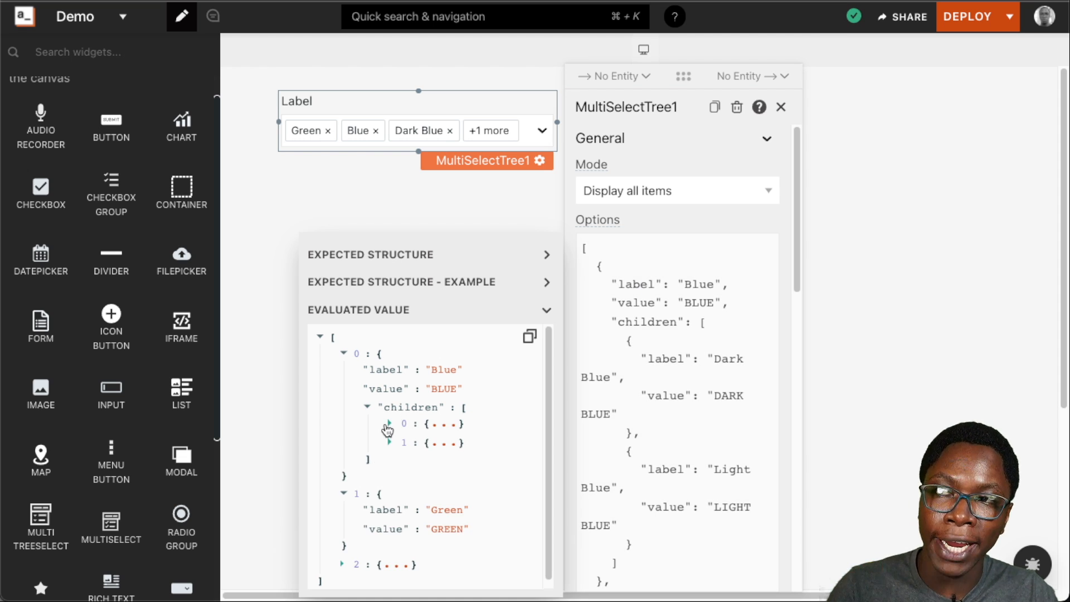
click(389, 423)
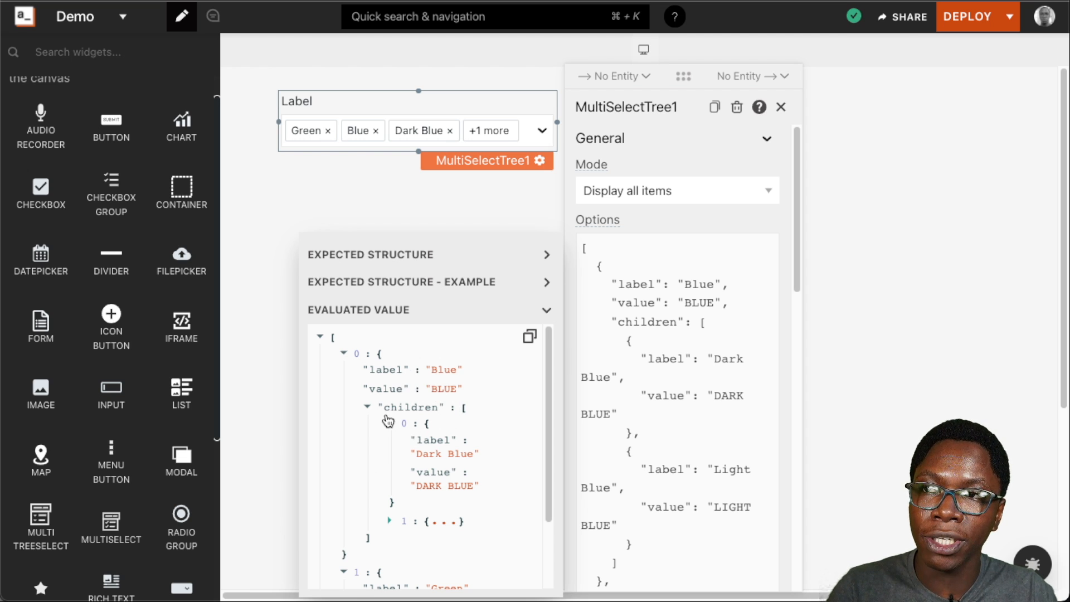
scroll(down, 3)
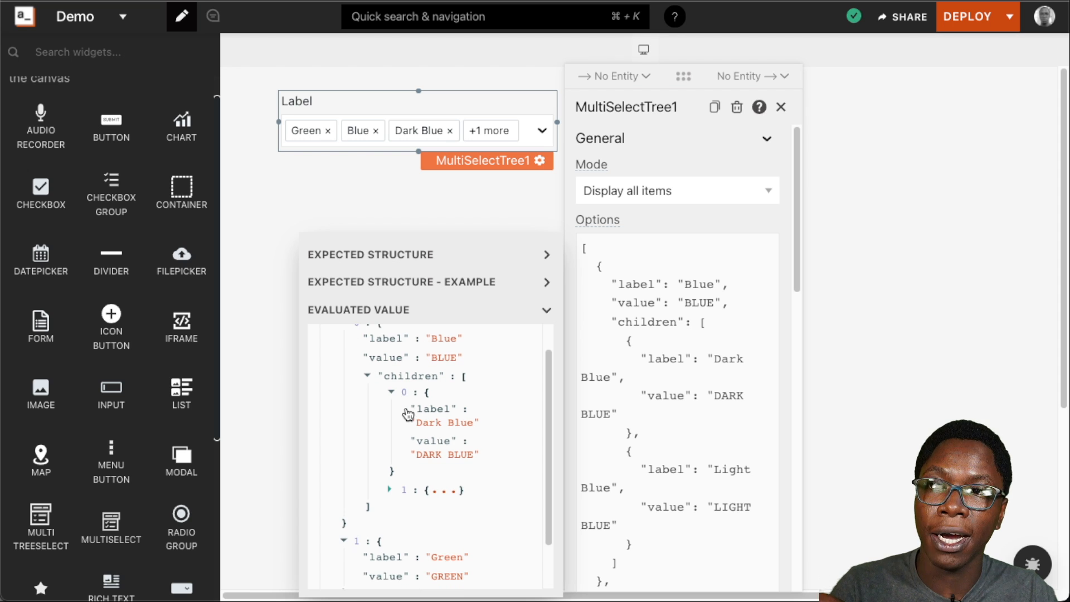
mouse_move(420, 436)
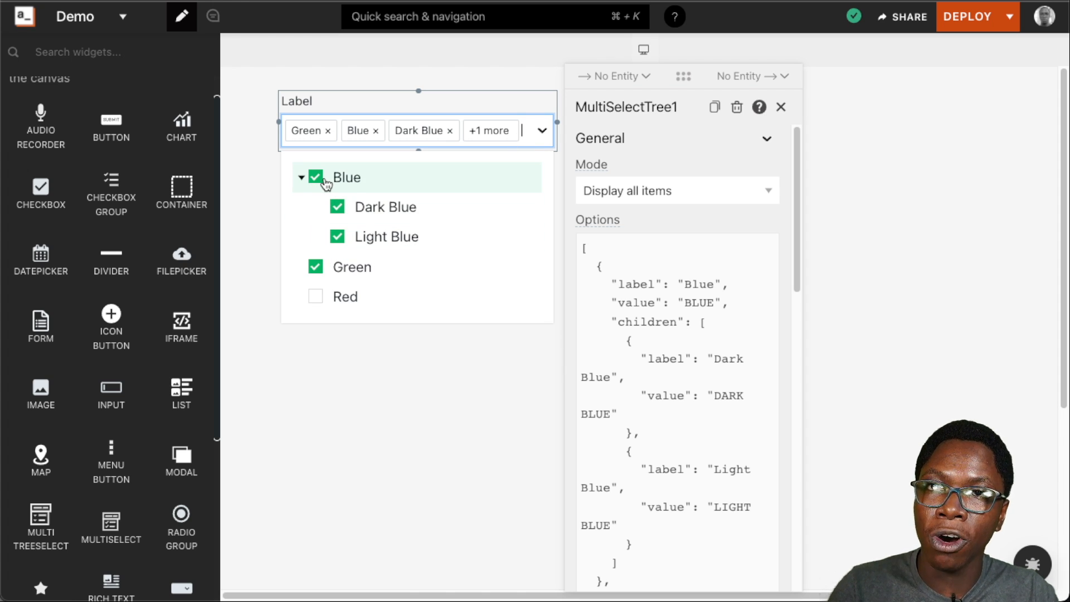
mouse_move(415, 212)
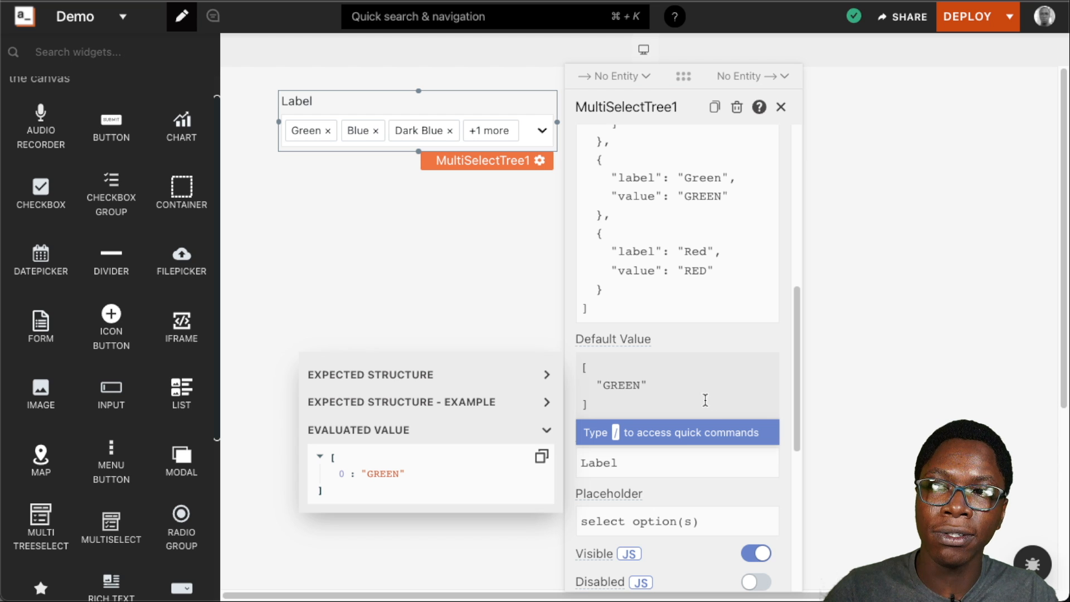
mouse_move(680, 385)
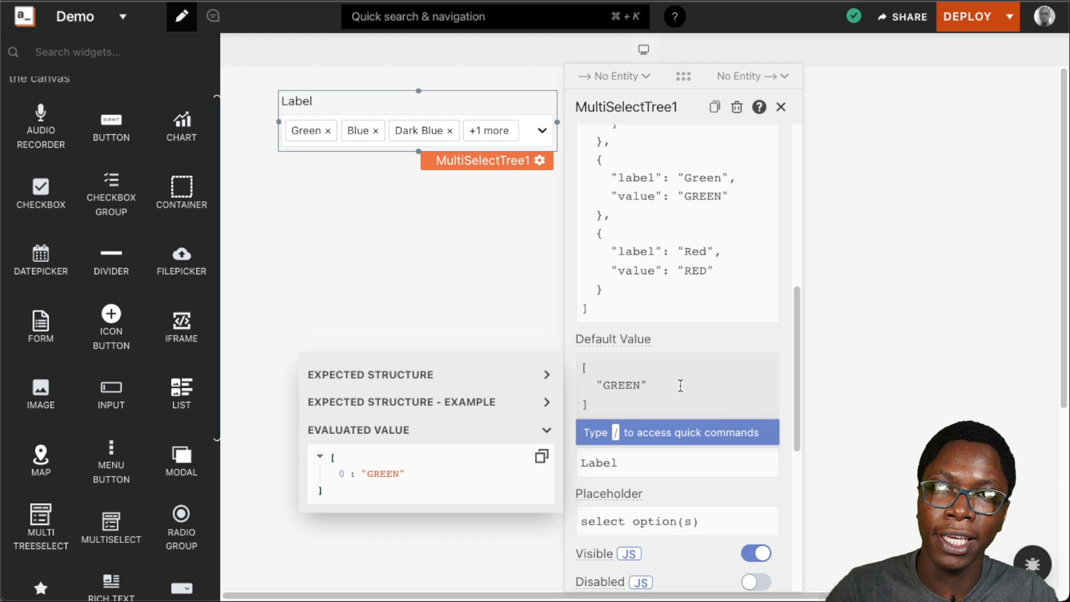
mouse_move(479, 144)
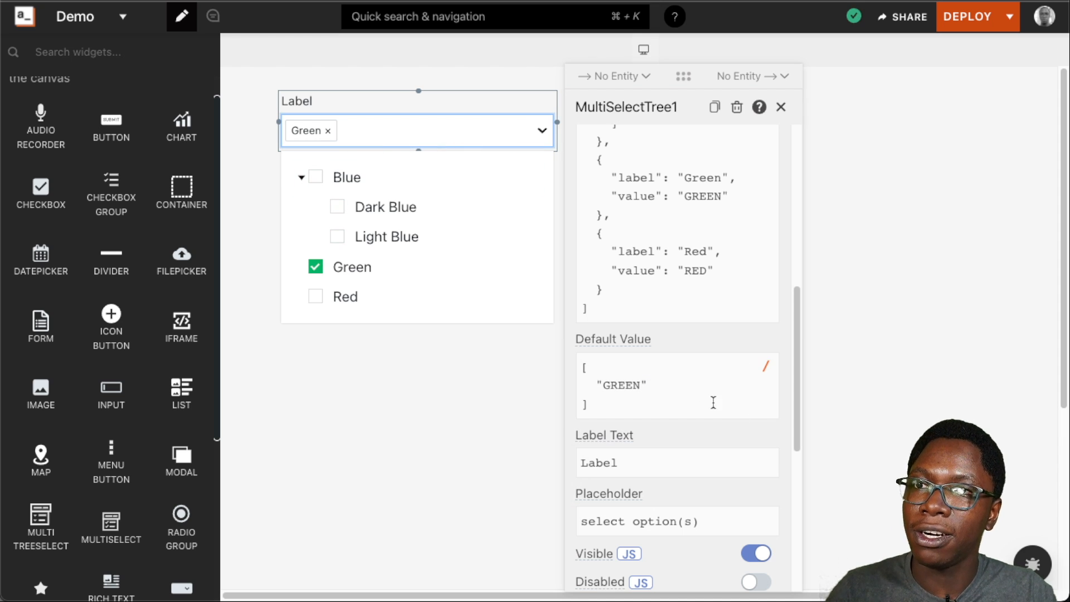
- Extend the Default Value array to ["GREEN", "RED"] so both colours are preselected
click(675, 384)
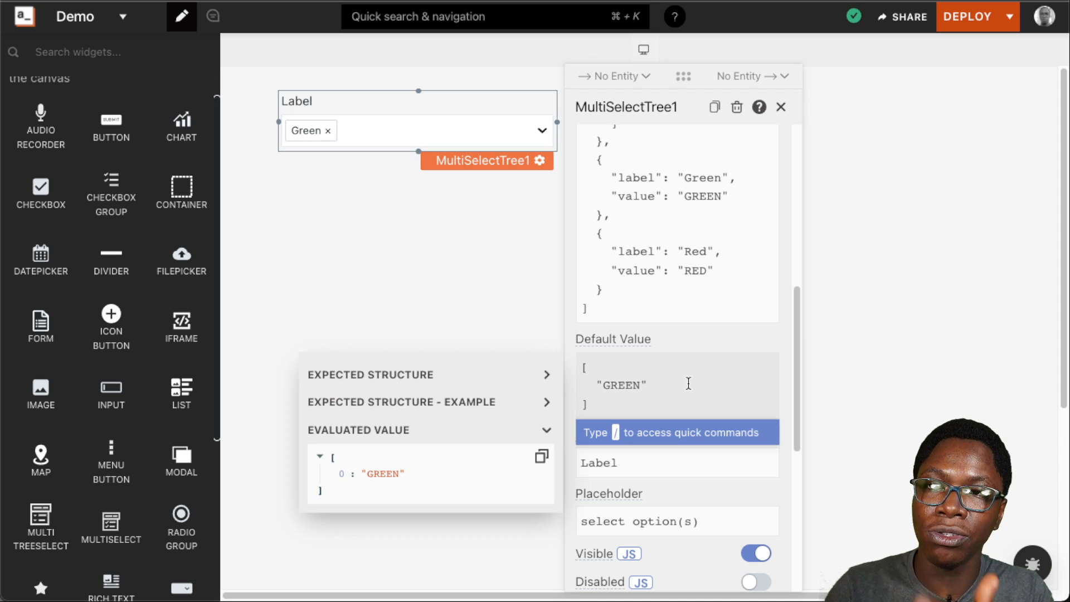
text(, "RE)
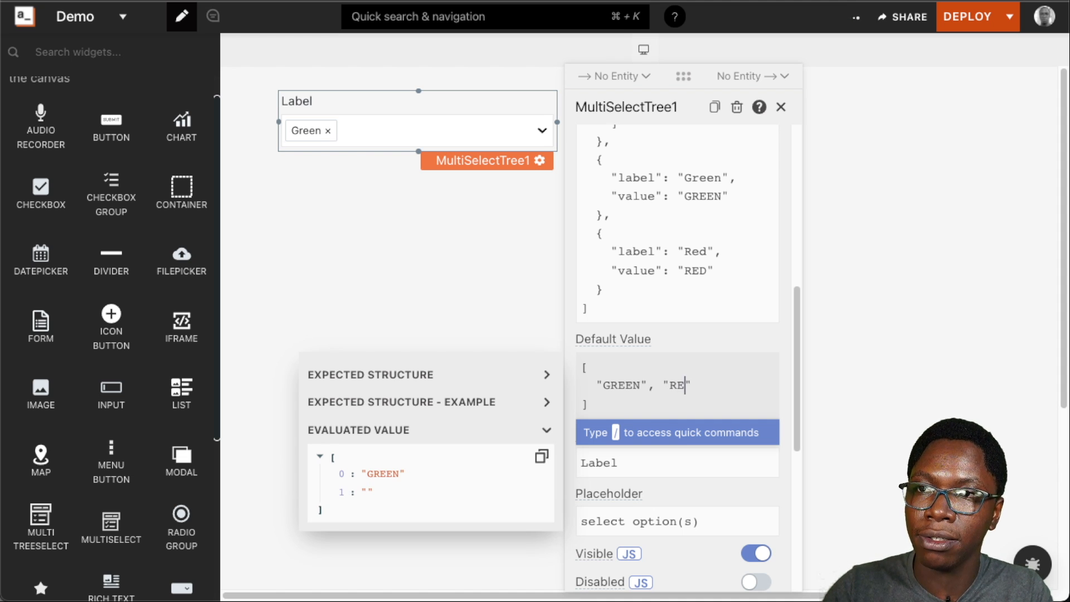
text(D)
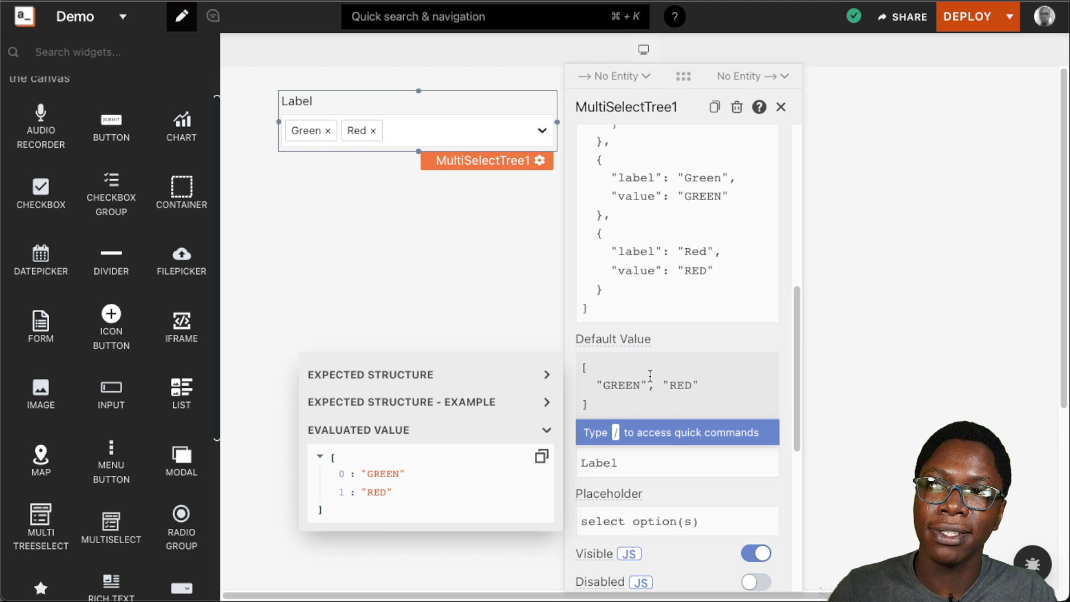
mouse_move(707, 352)
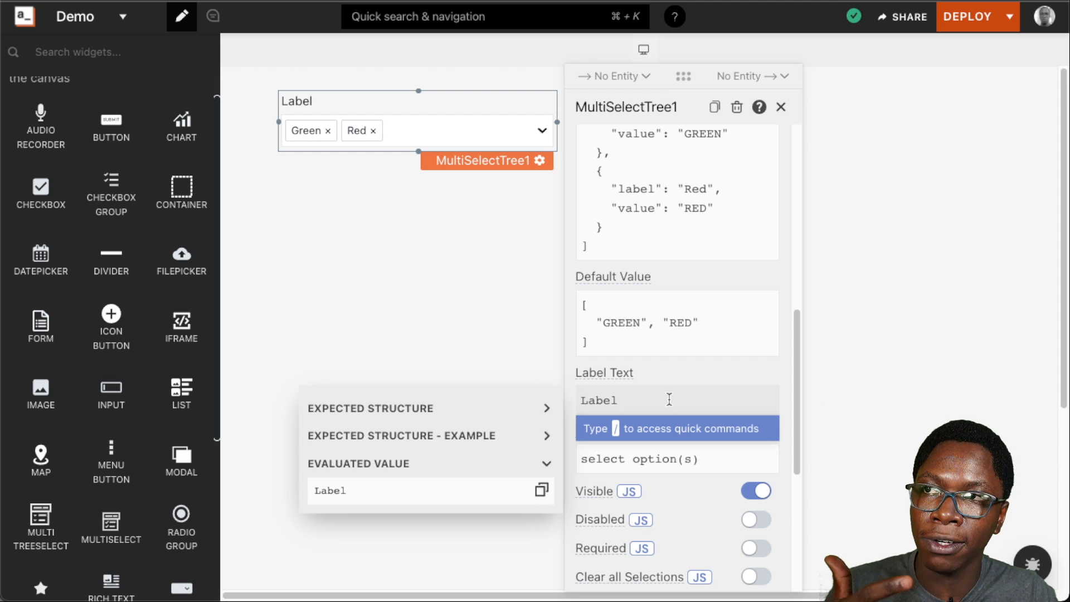
mouse_move(314, 112)
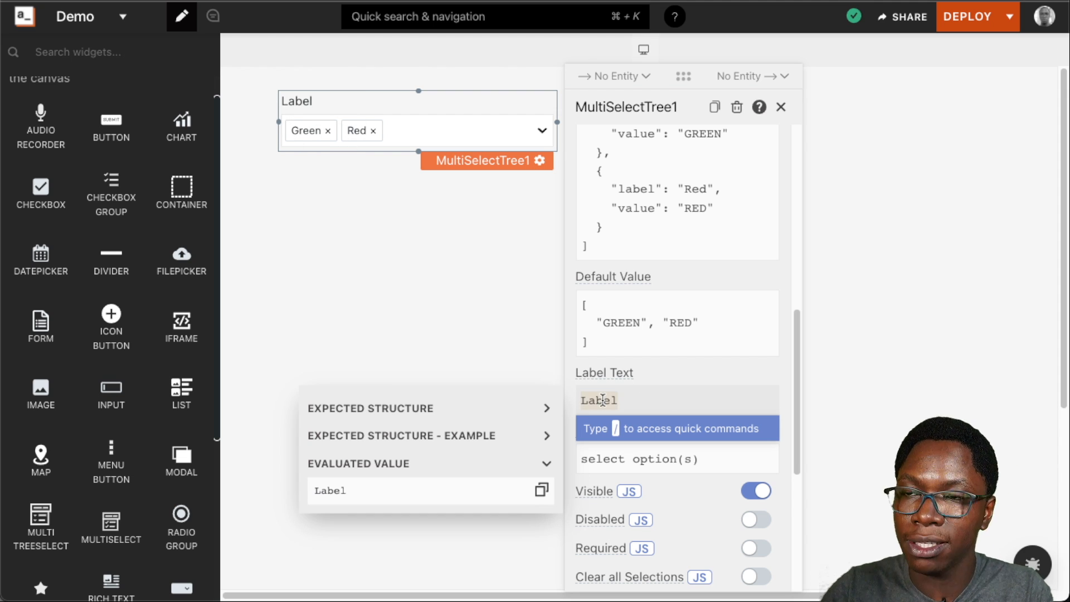
- Set Label Text to Colors and Placeholder to select a color
text(Colors)
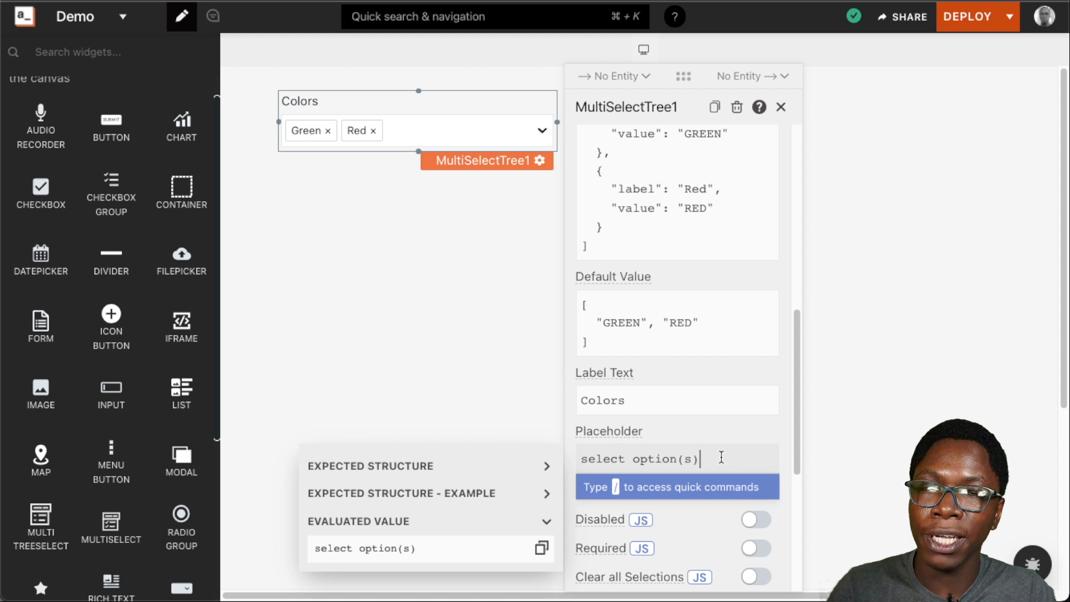
mouse_move(412, 140)
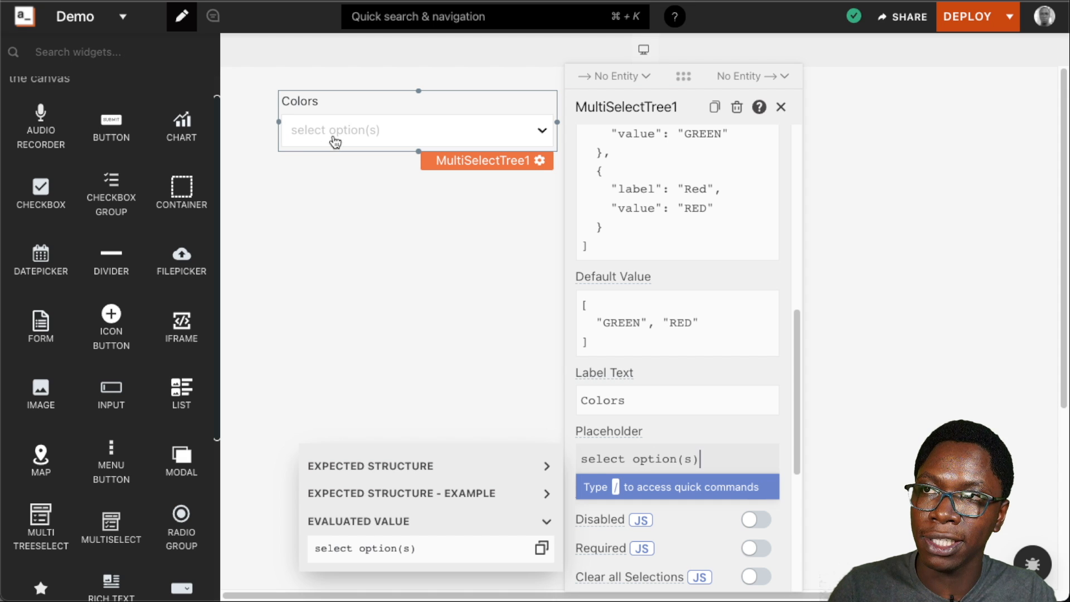
mouse_move(358, 147)
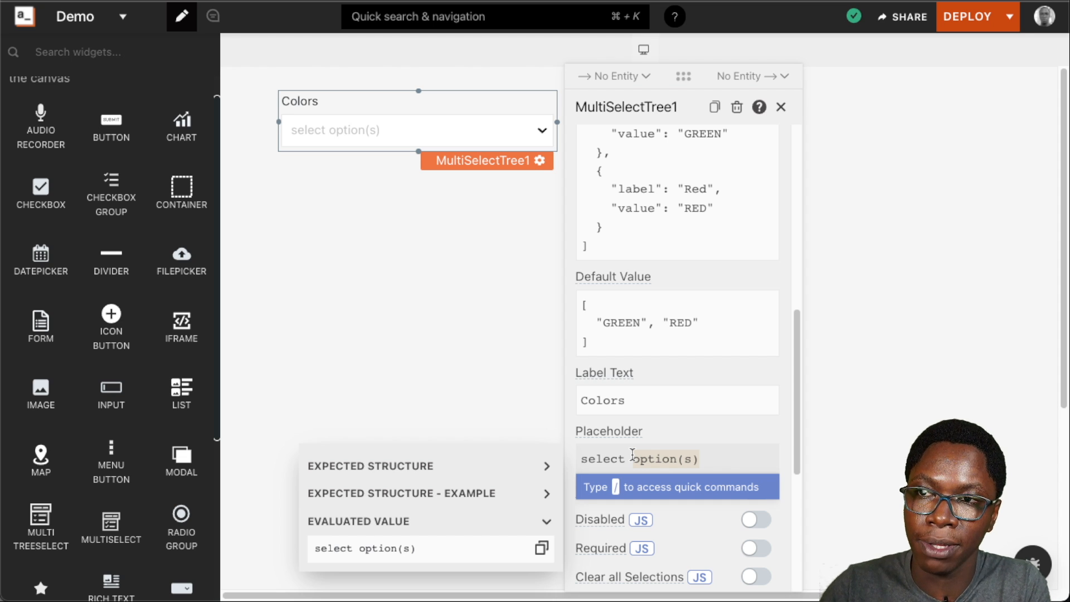
text(select a color)
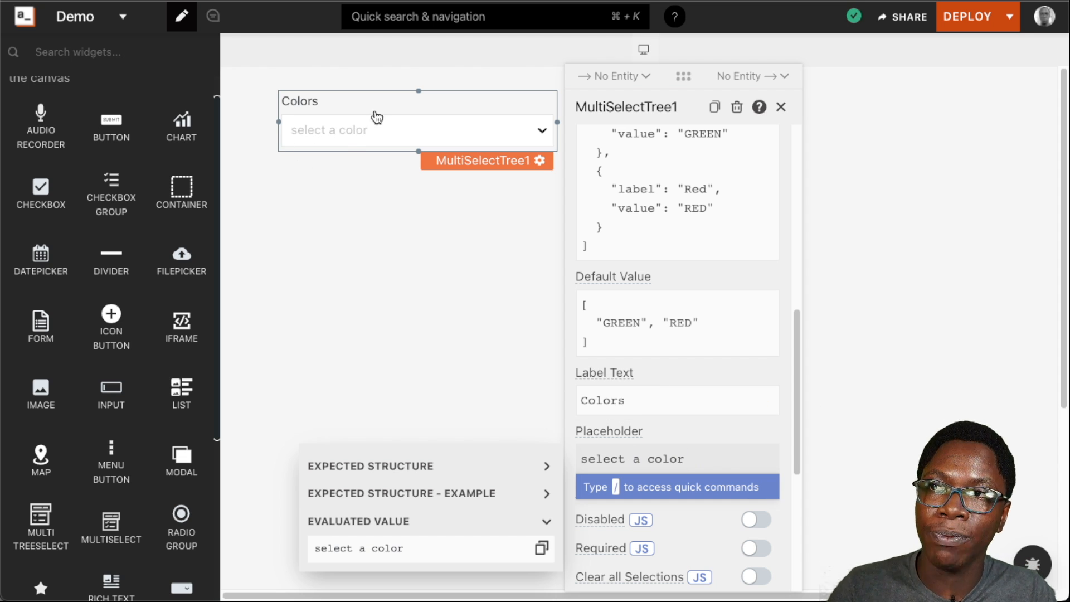
mouse_move(355, 141)
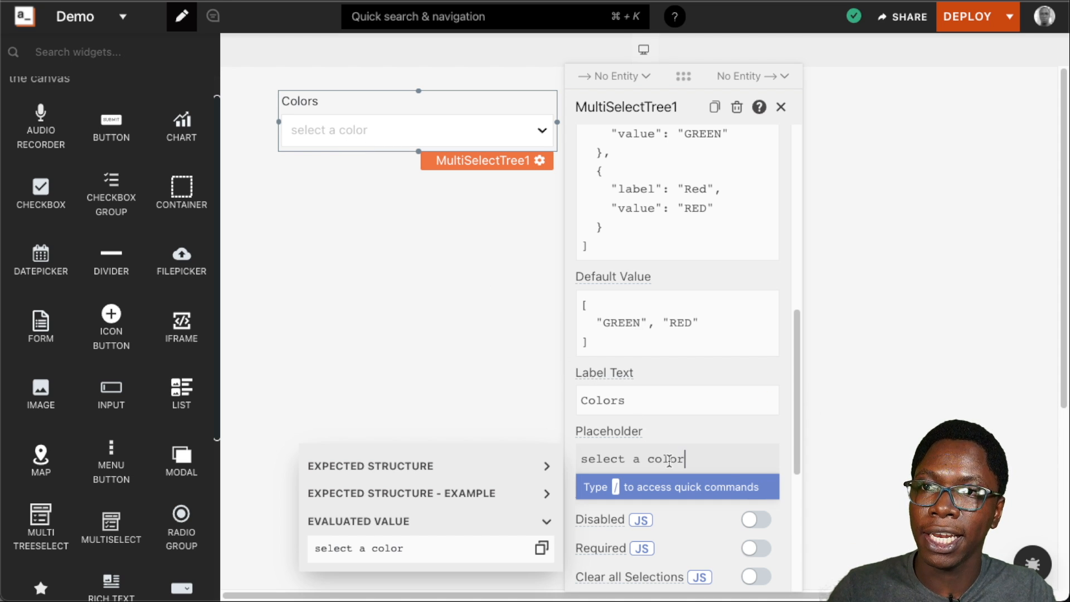
scroll(down, 3)
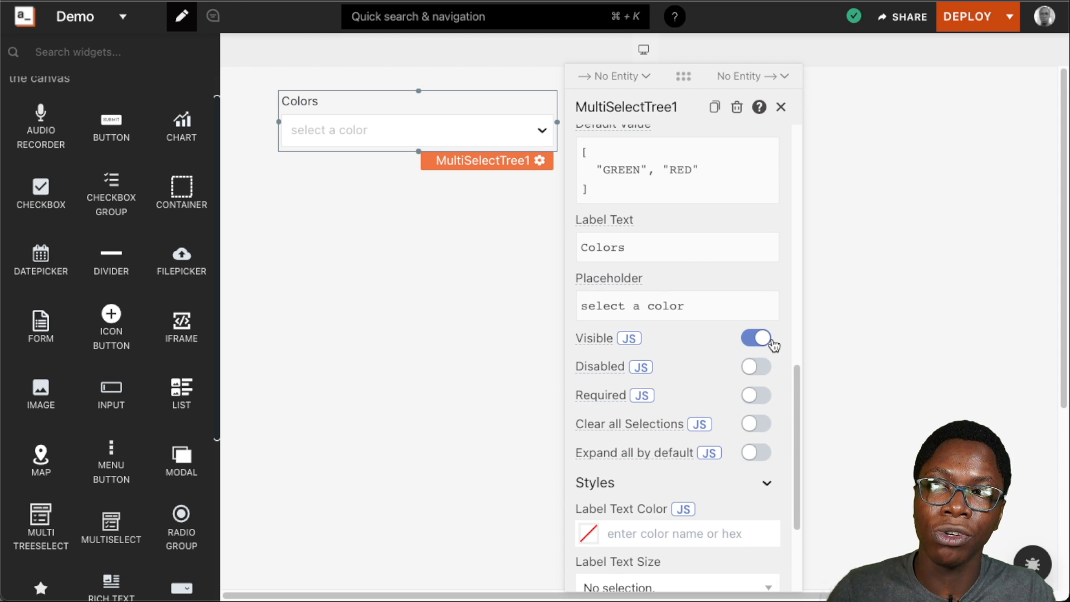
- Toggle Visible off and on, enable Clear all Selections, and clear a Dark Blue test selection
click(754, 337)
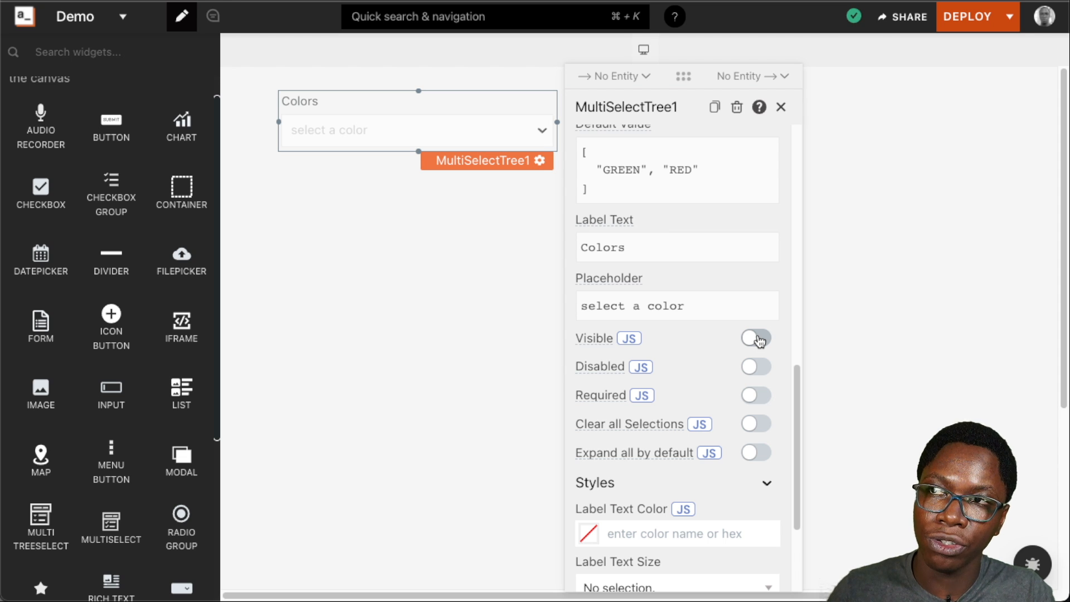
click(755, 337)
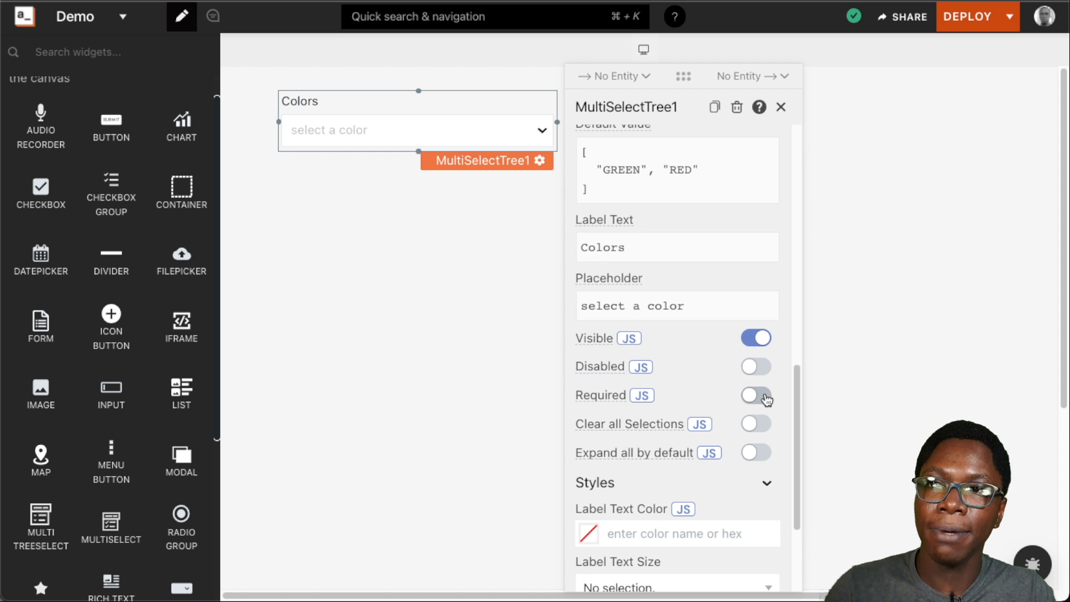
mouse_move(762, 416)
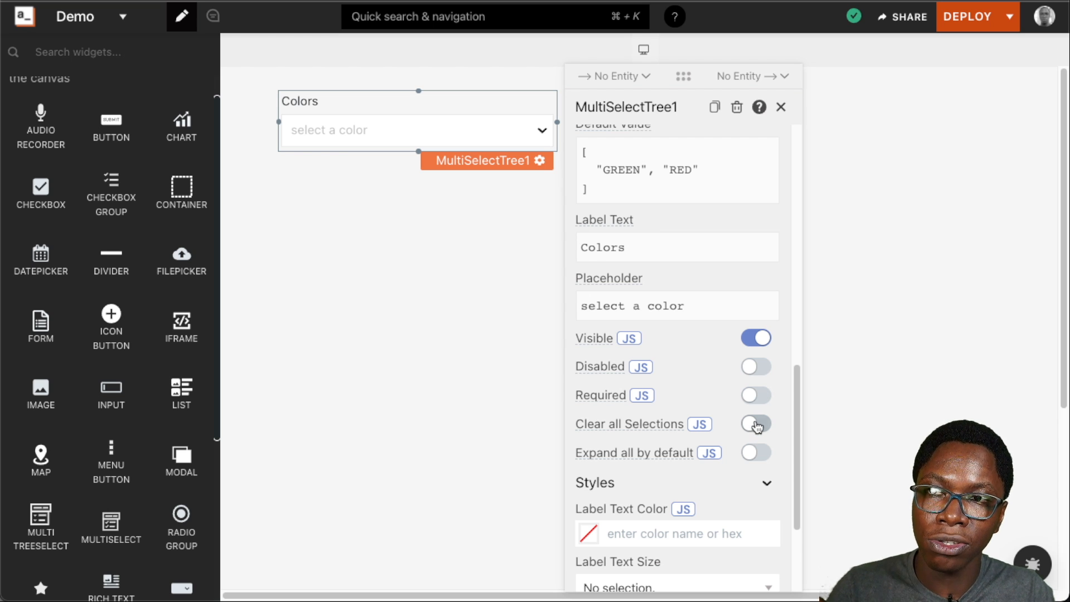
click(755, 424)
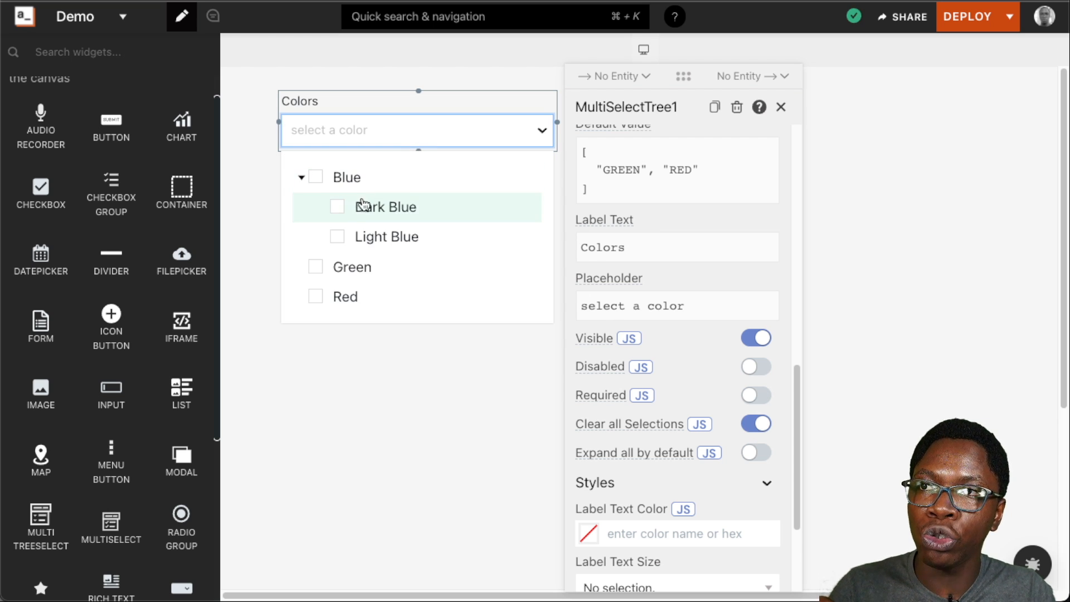
click(337, 207)
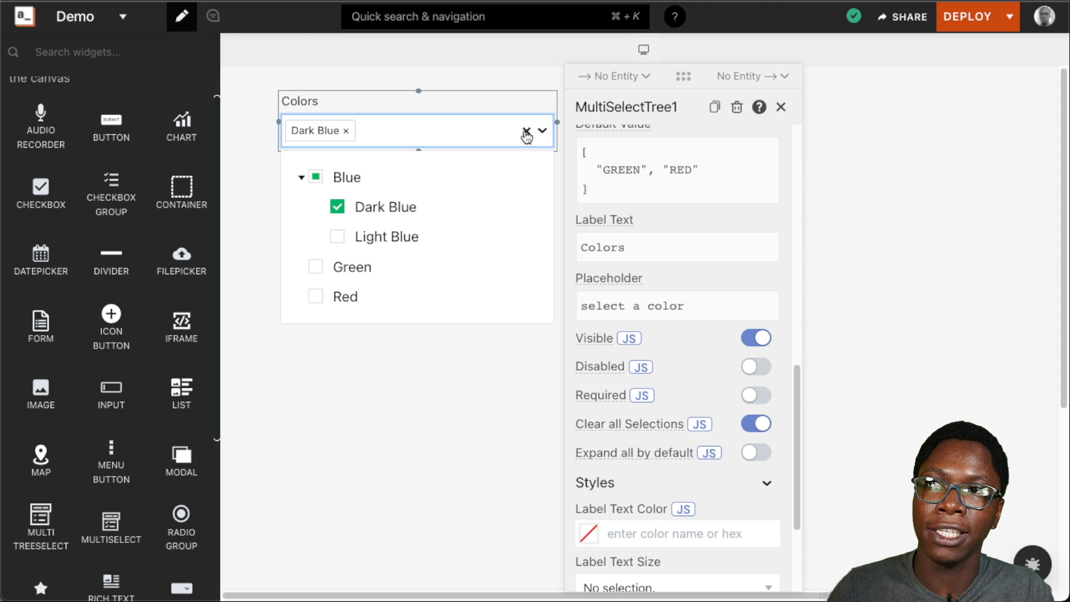
click(526, 131)
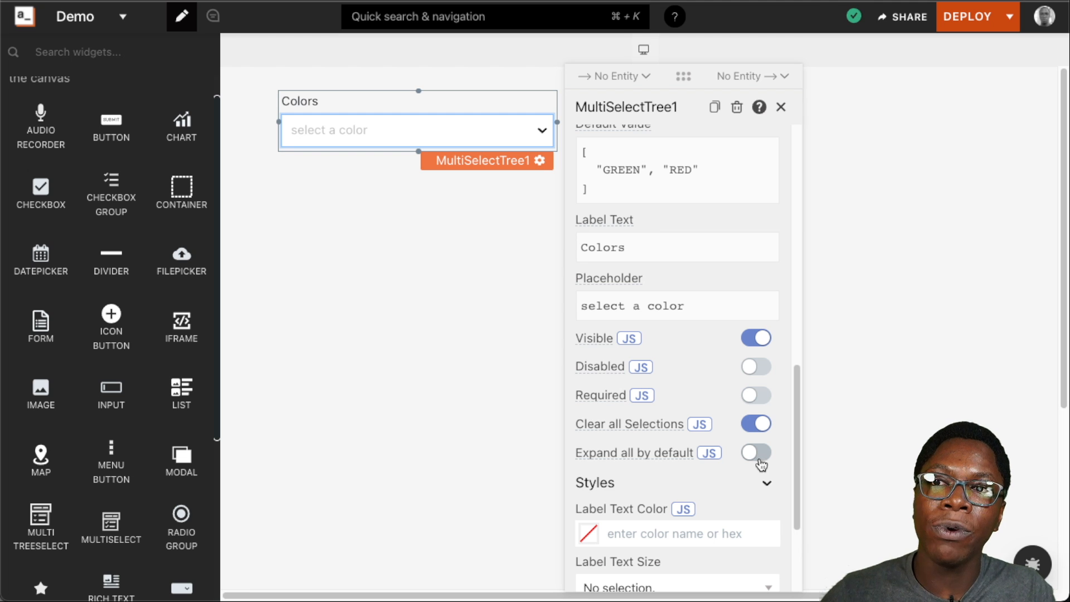
- Enable Expand all by default and preview the dropdown with Blue's branch expanded
click(755, 453)
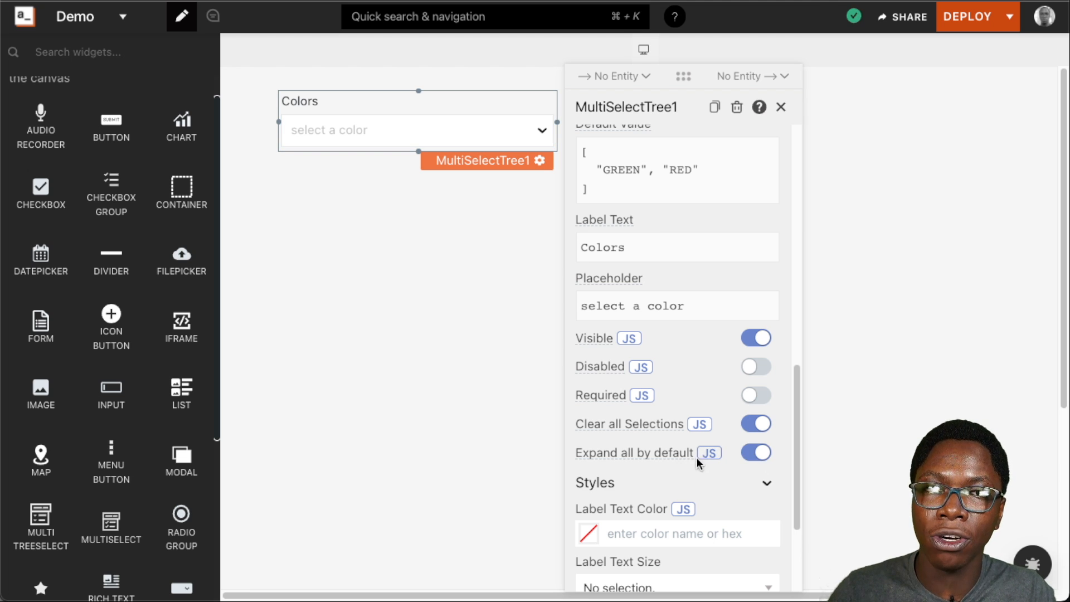
mouse_move(692, 468)
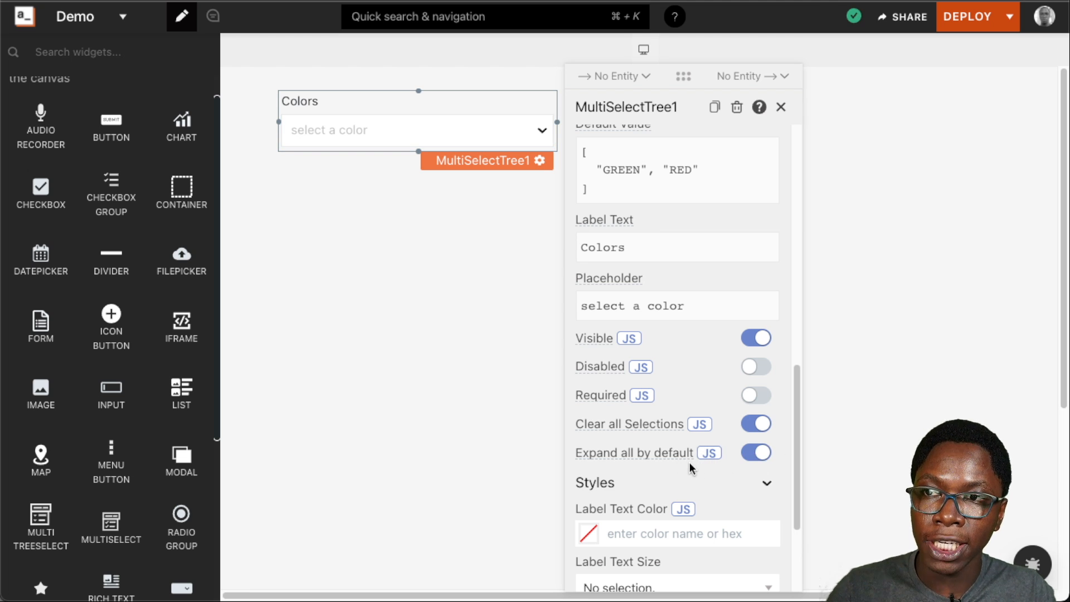
click(409, 130)
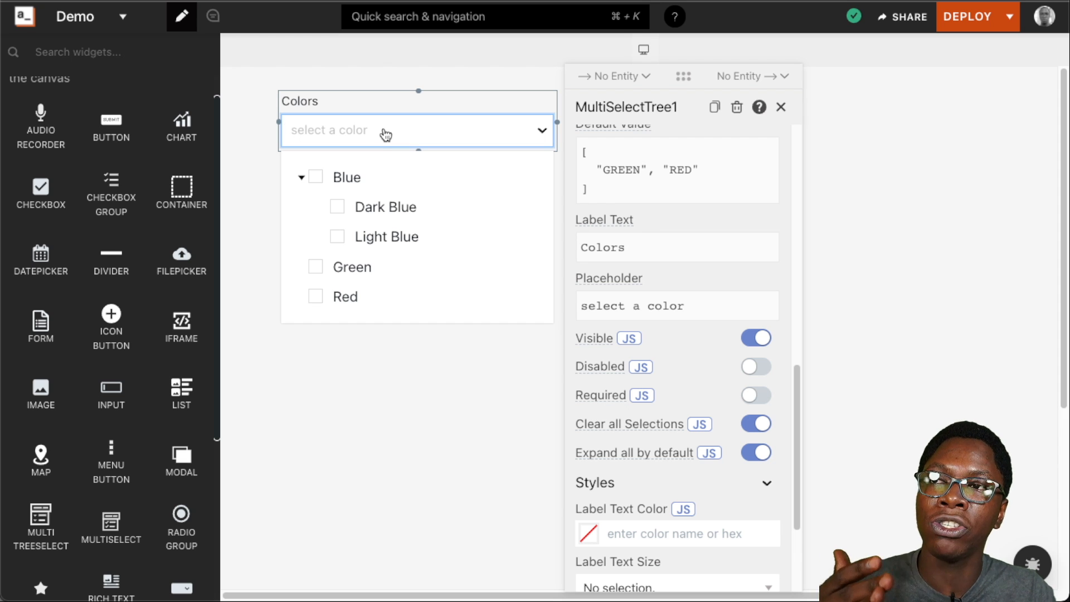
mouse_move(379, 156)
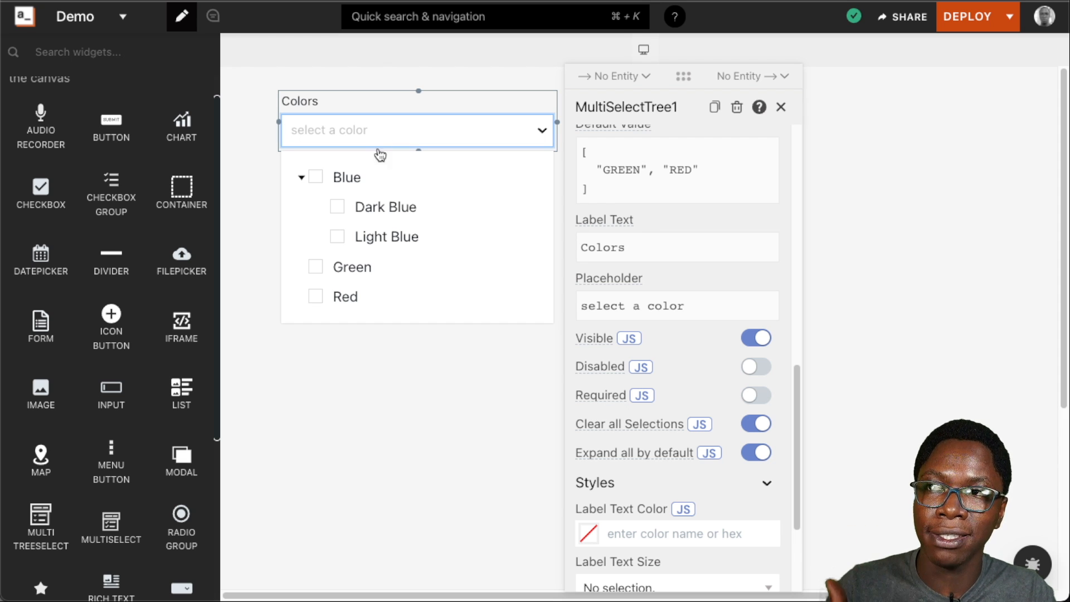
mouse_move(441, 266)
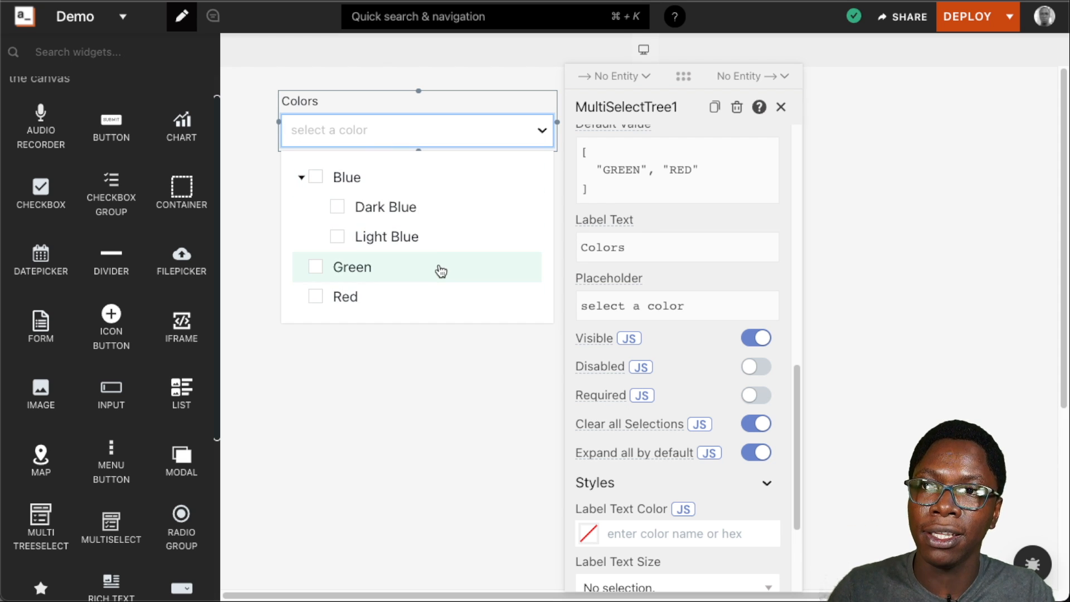
mouse_move(783, 408)
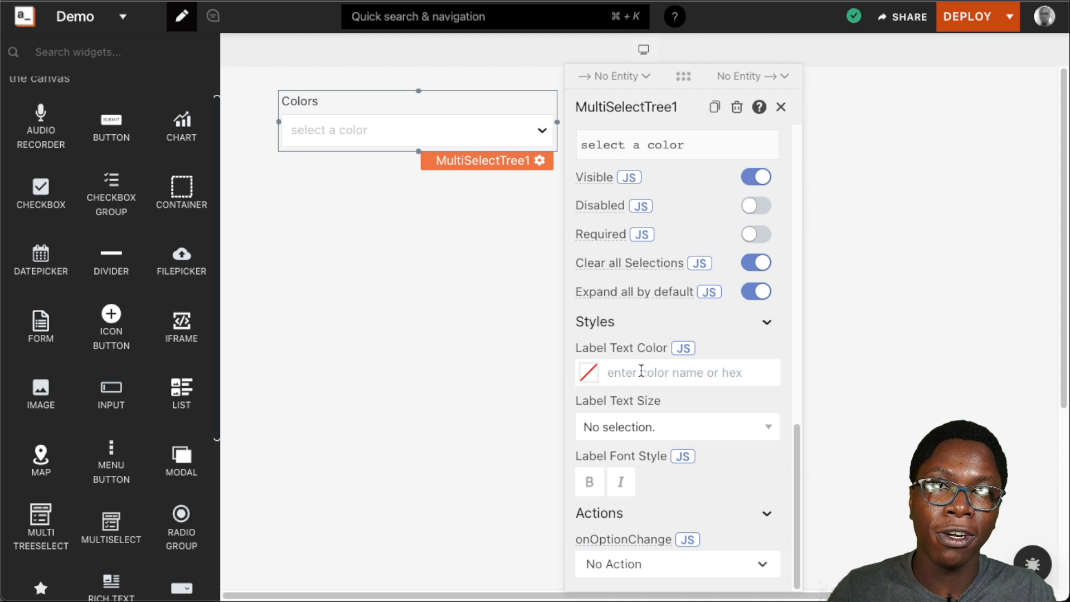
- Set Label Text Color to red #DD4B34 and Label Text Size to Heading 3
click(676, 373)
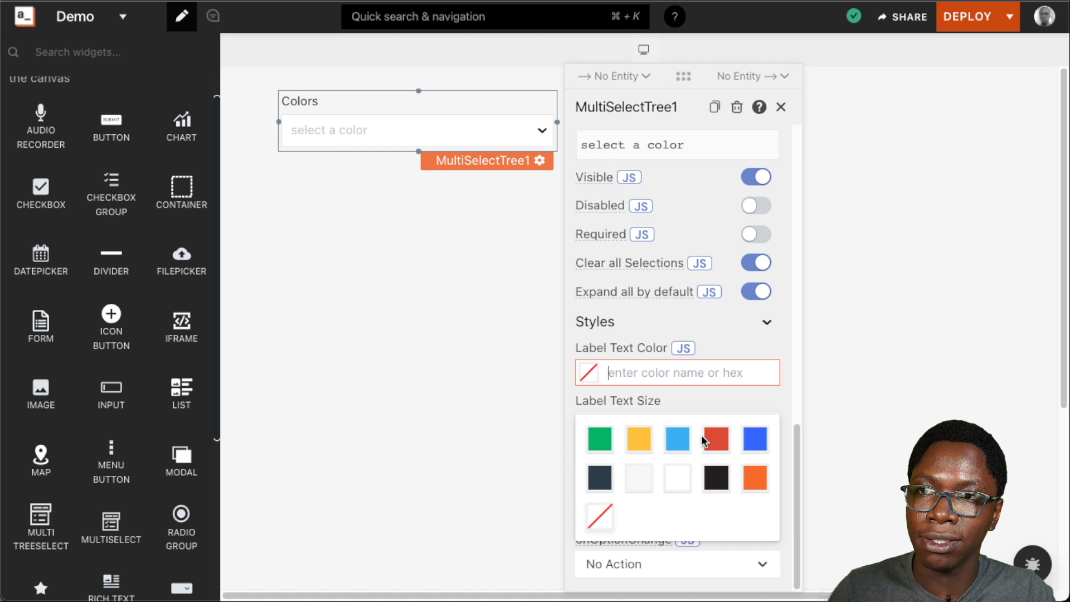
click(716, 439)
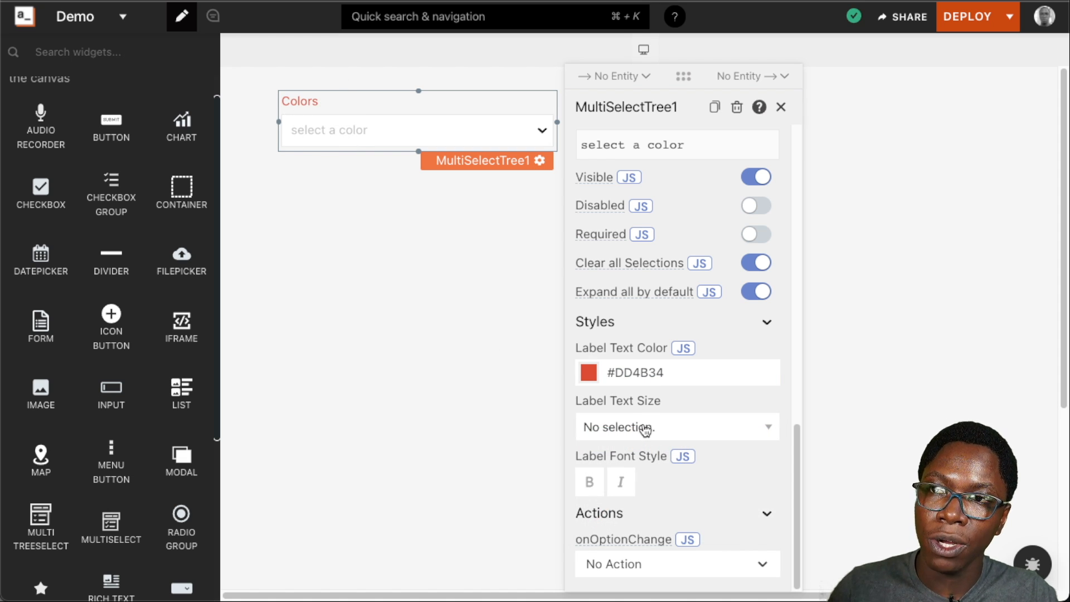
click(675, 427)
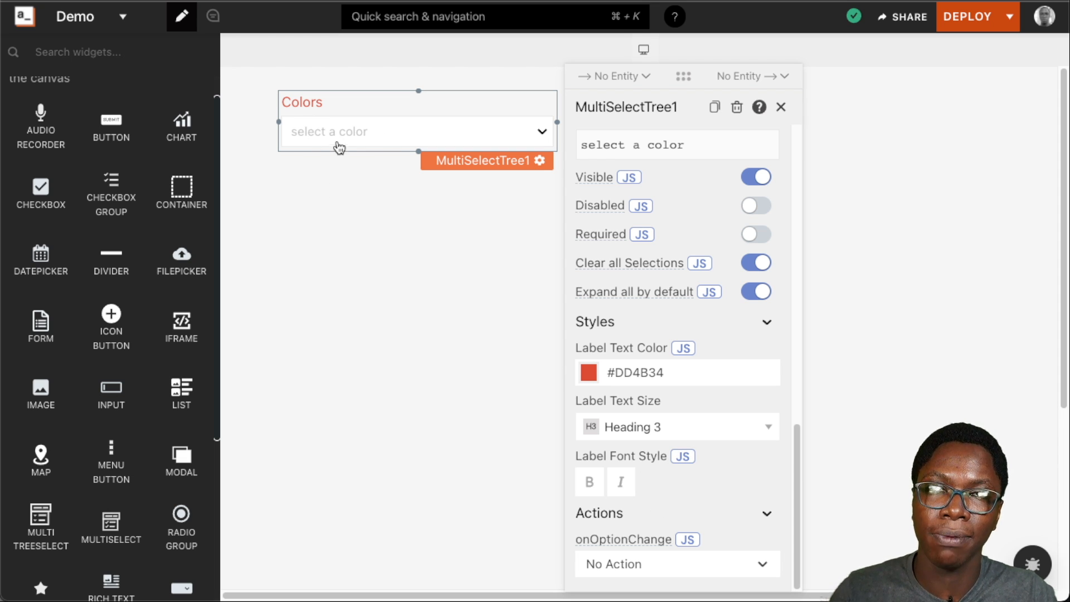
mouse_move(305, 192)
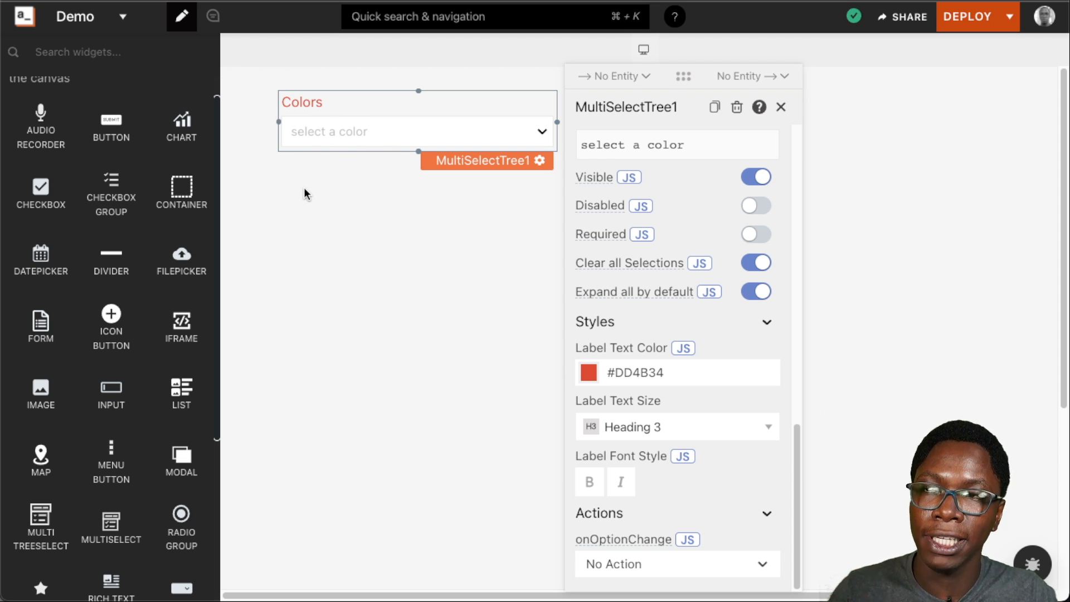
mouse_move(461, 261)
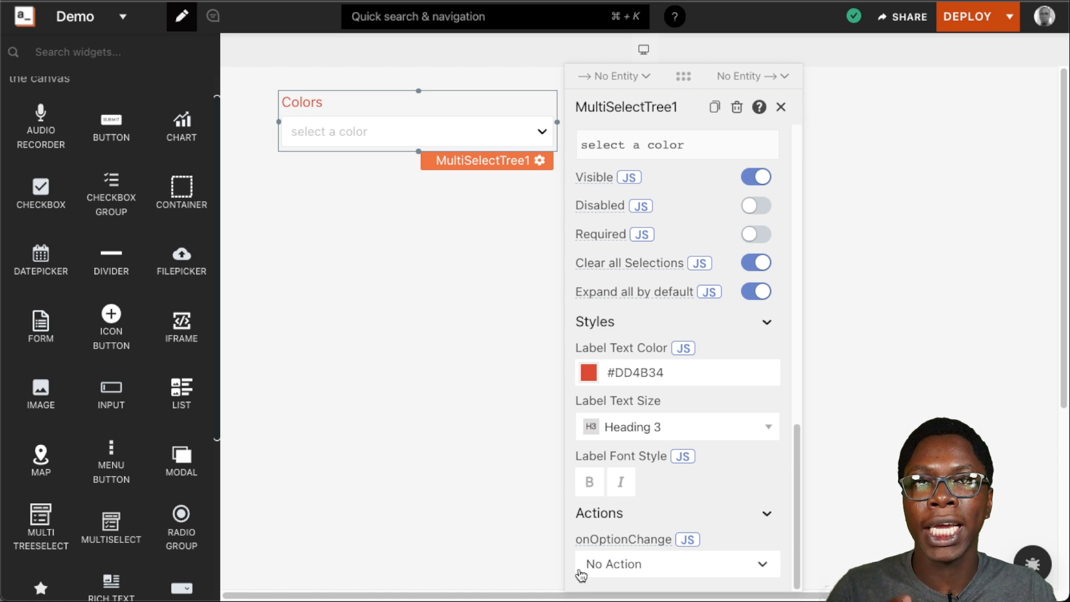
mouse_move(676, 572)
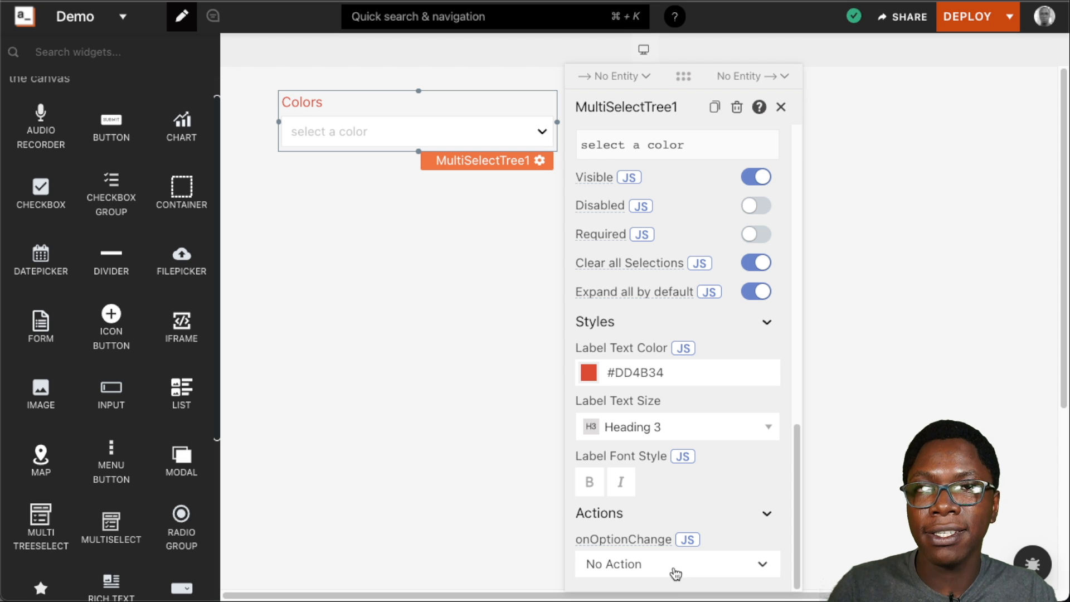
mouse_move(392, 178)
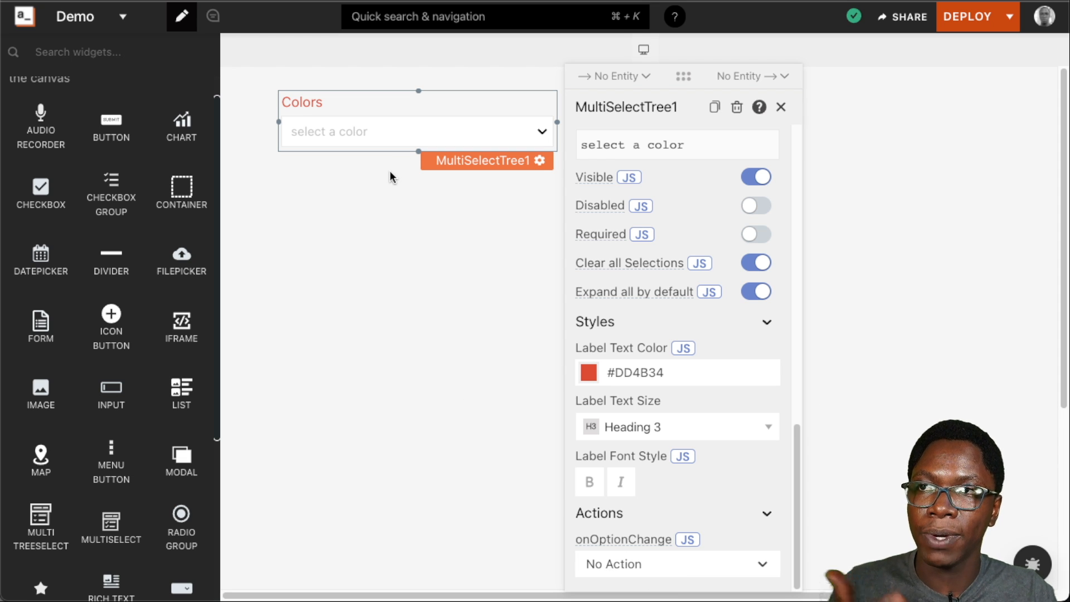
mouse_move(488, 336)
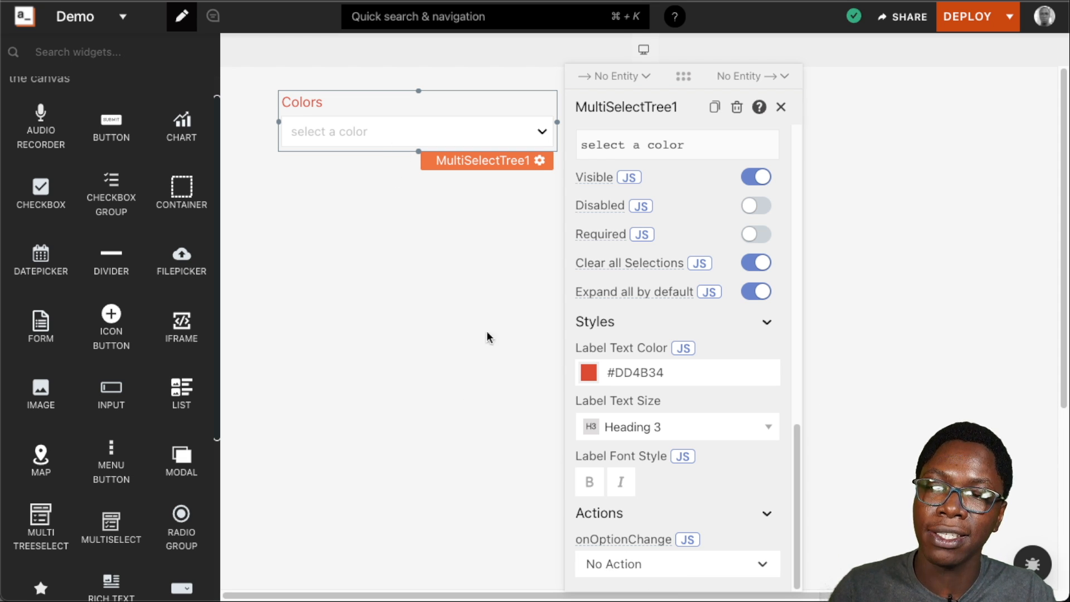
click(674, 564)
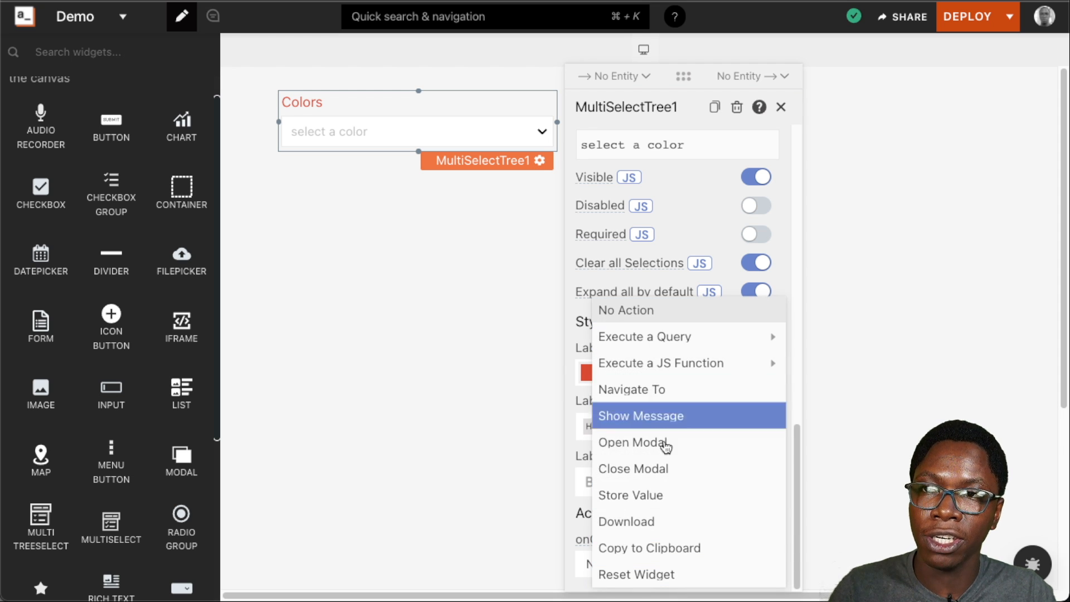
mouse_move(644, 335)
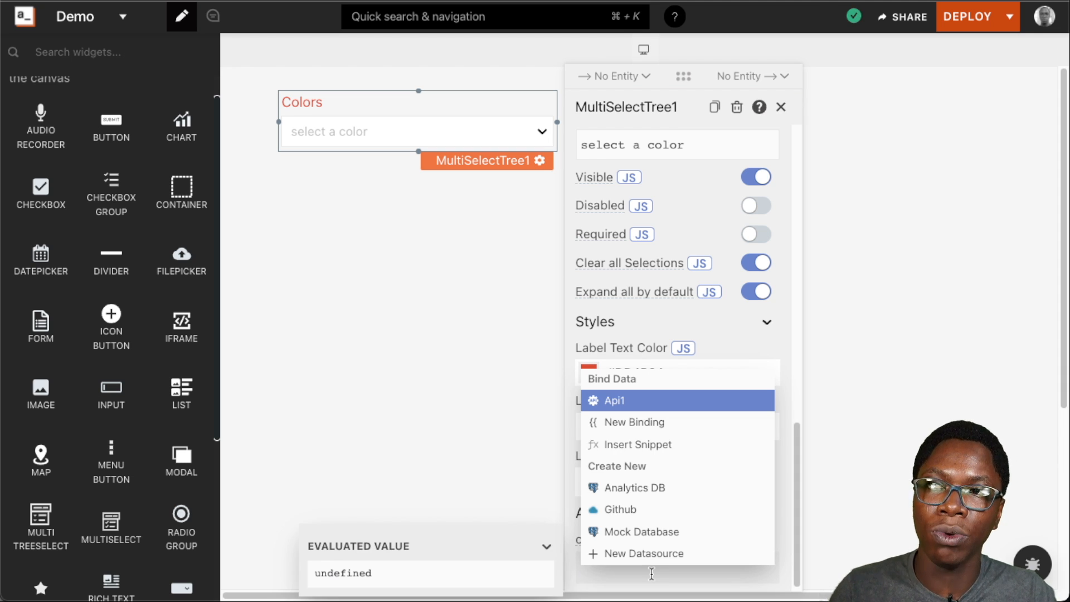
mouse_move(643, 554)
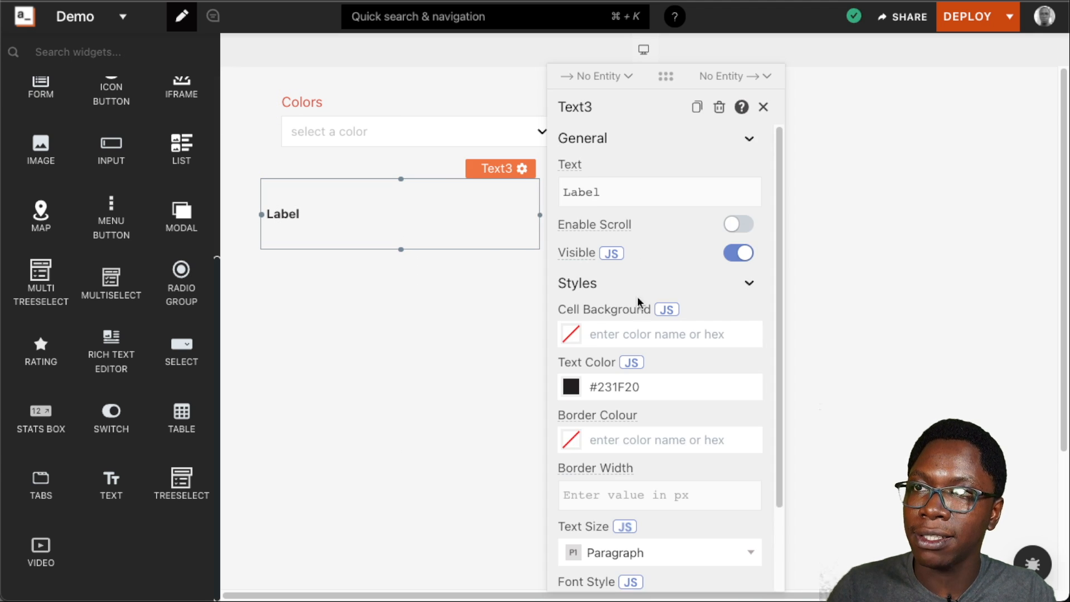
- Bind the Text widget to {{MultiSelectTree1.selectedOptionValues}} via autocomplete
click(658, 192)
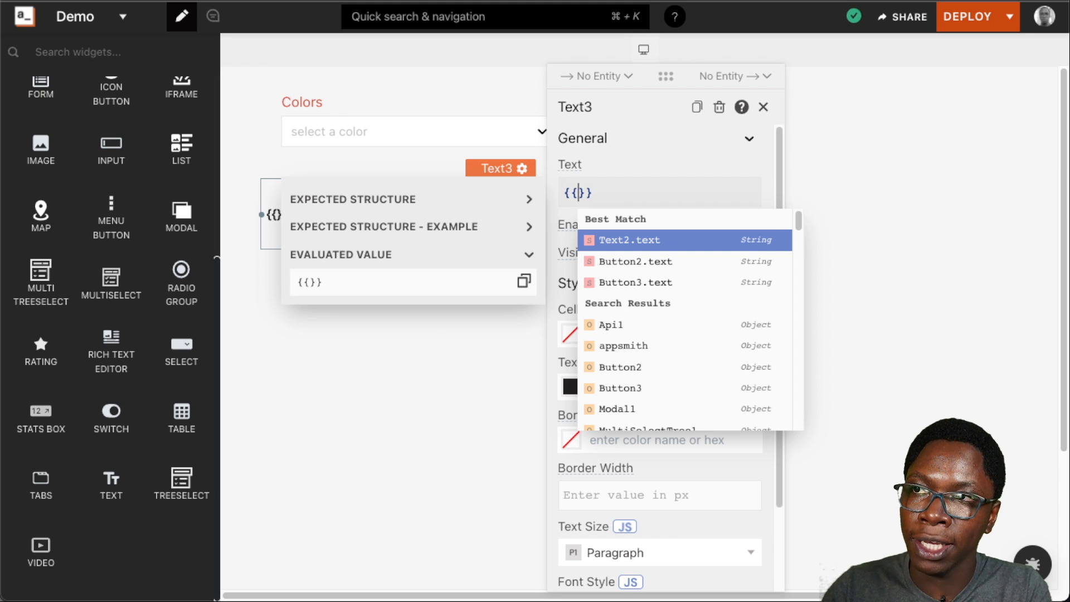
text(m)
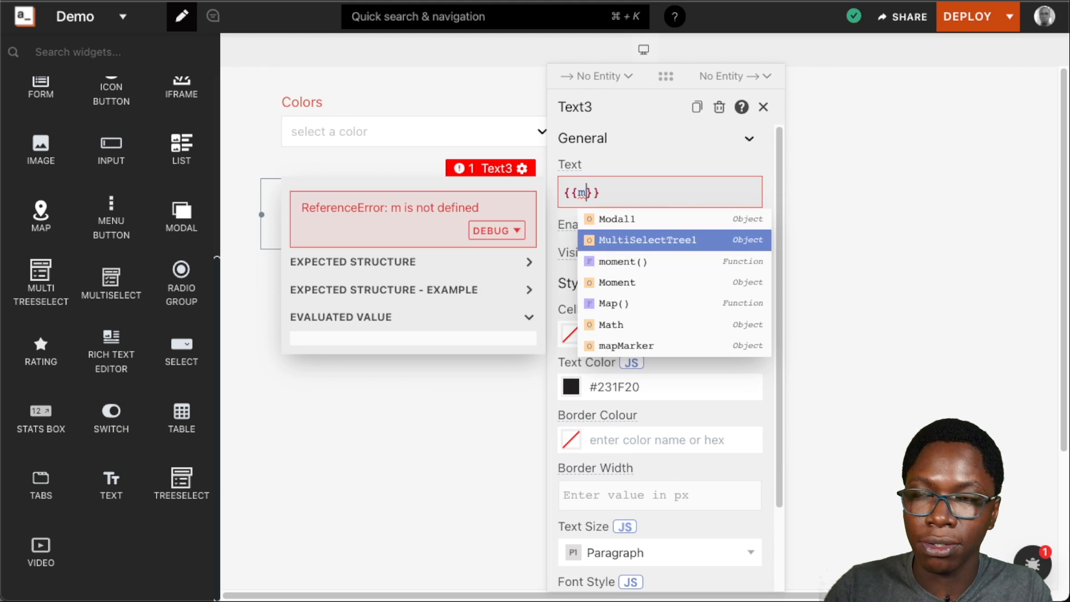
click(649, 240)
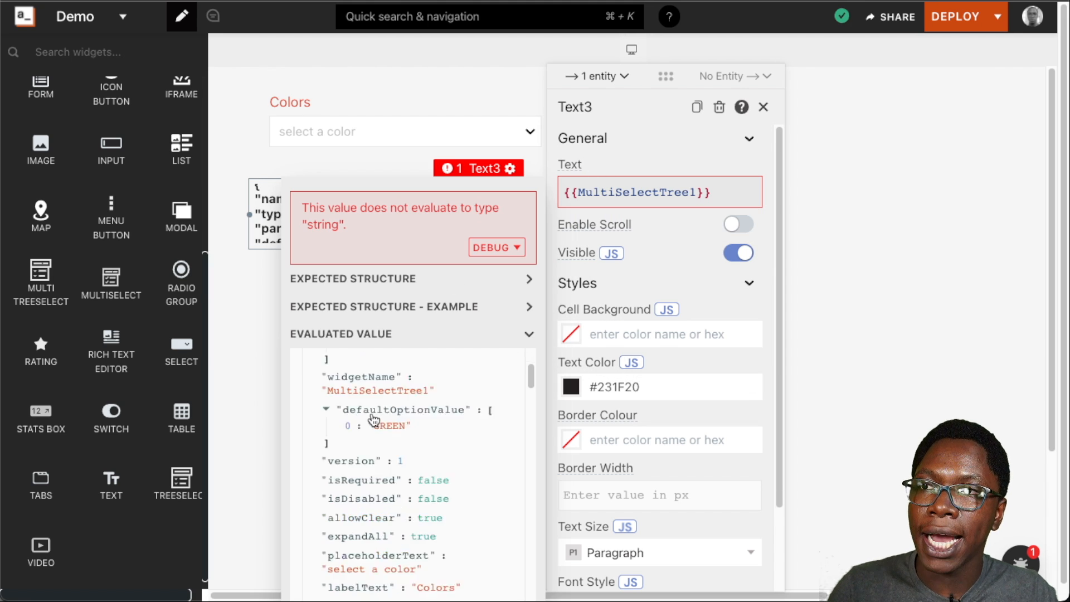
scroll(down, 3)
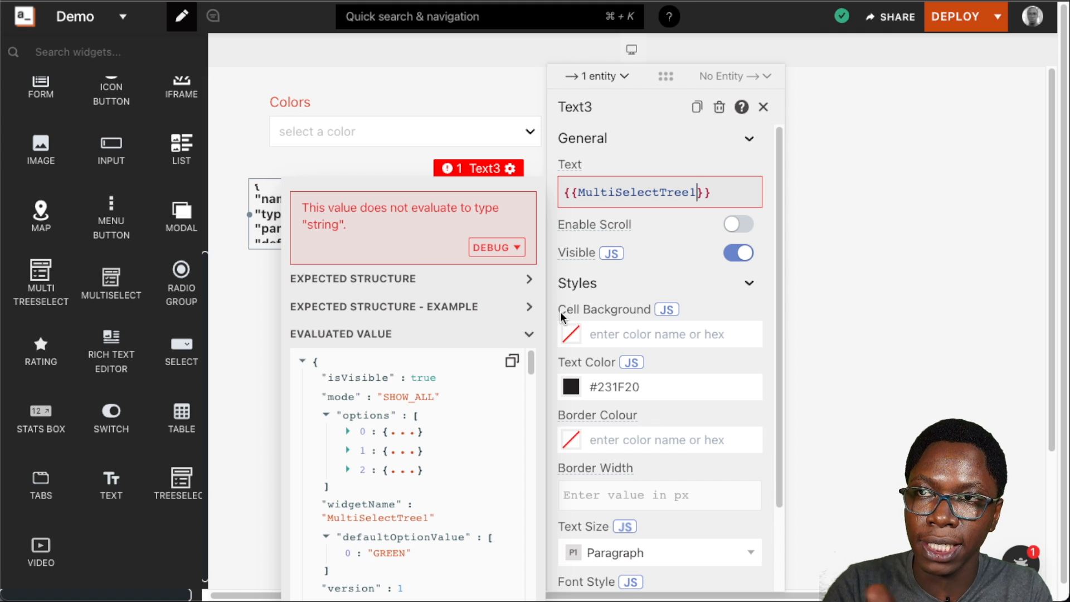
text(.)
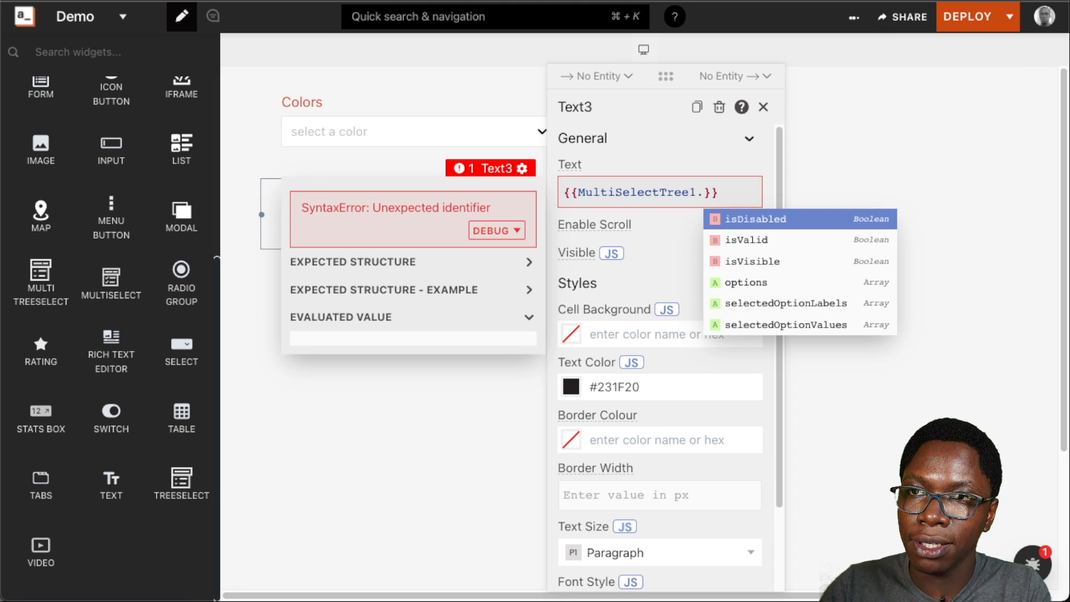
text(sel)
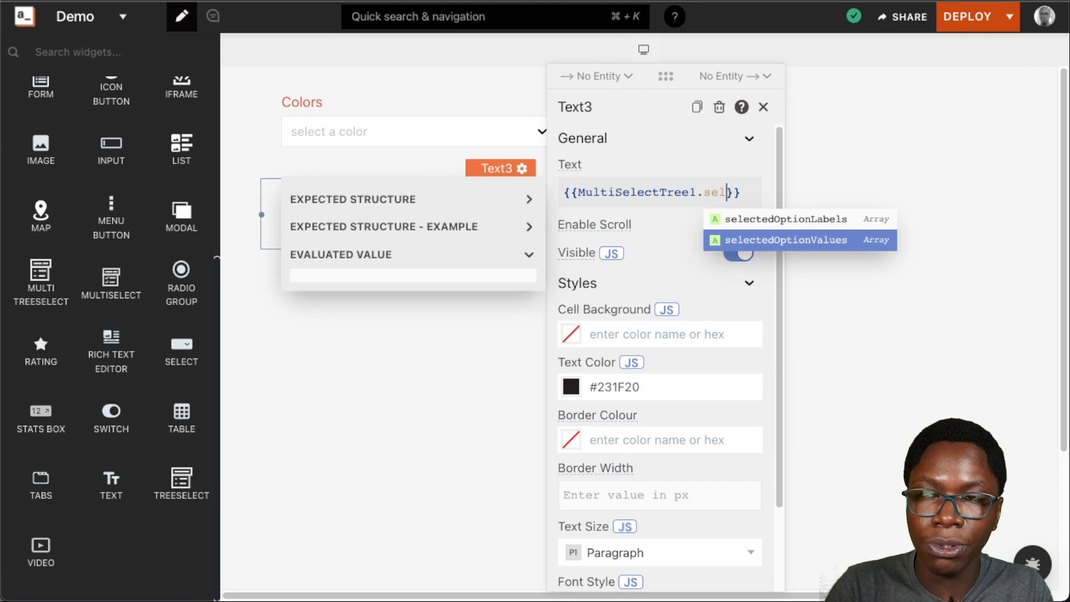
click(785, 239)
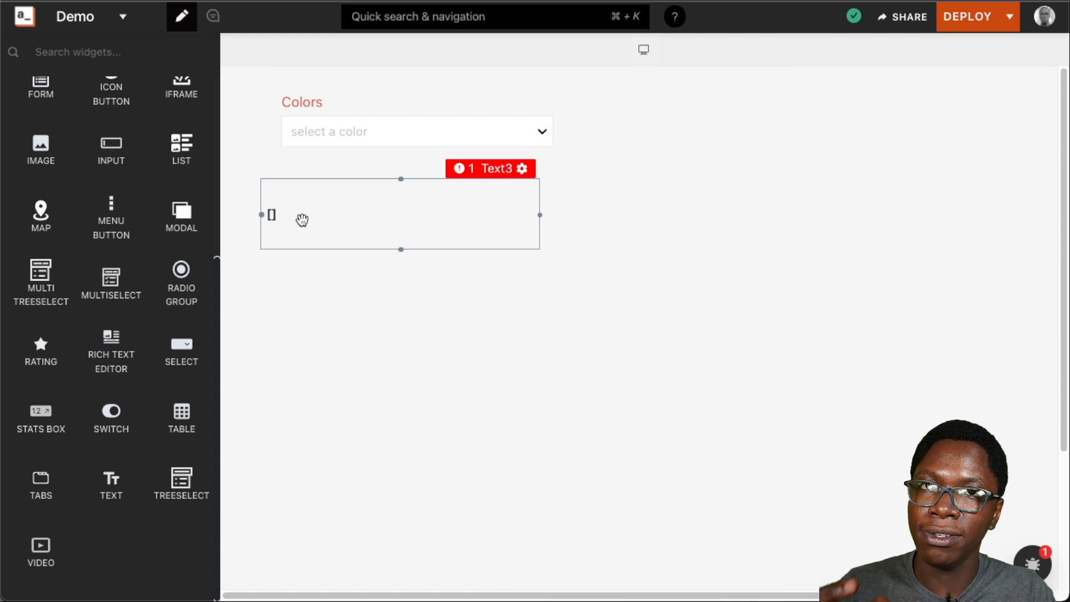
- Tick Green and Red to see the bound array update, then untick Red leaving only GREEN
click(416, 131)
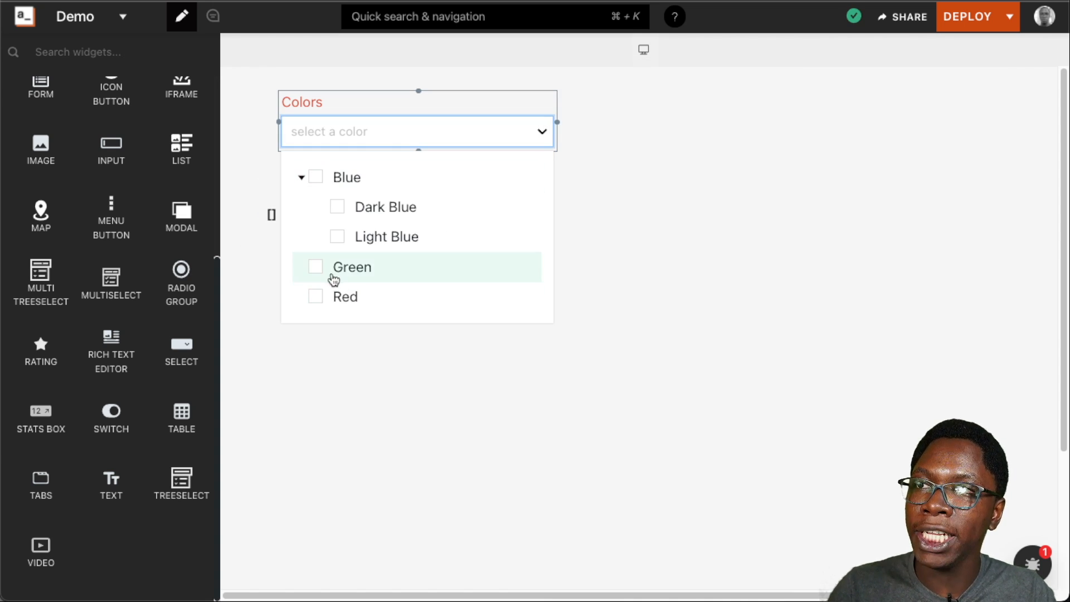
click(315, 267)
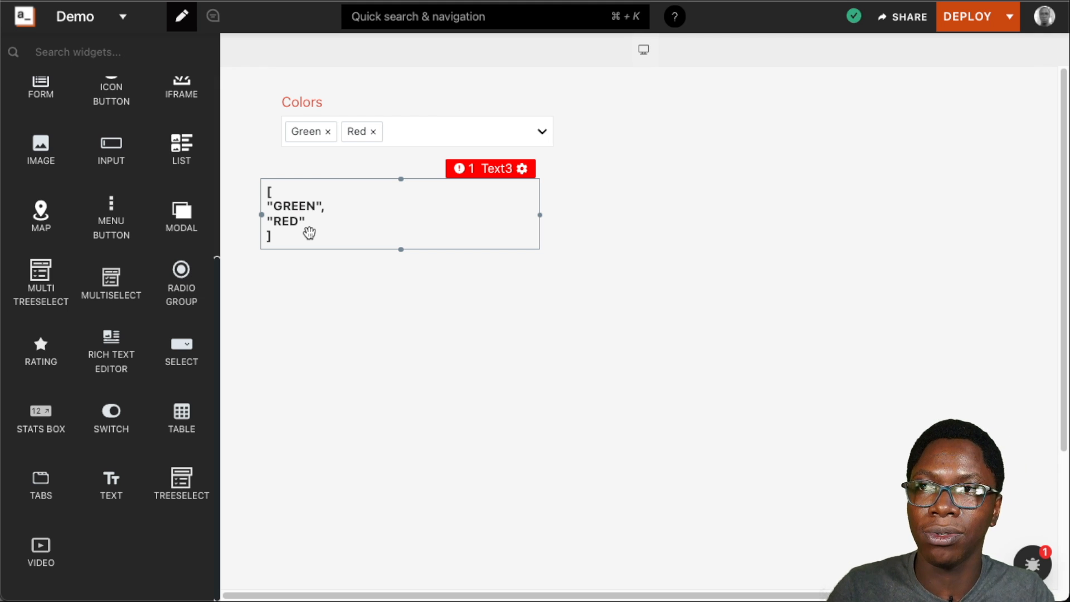
click(539, 132)
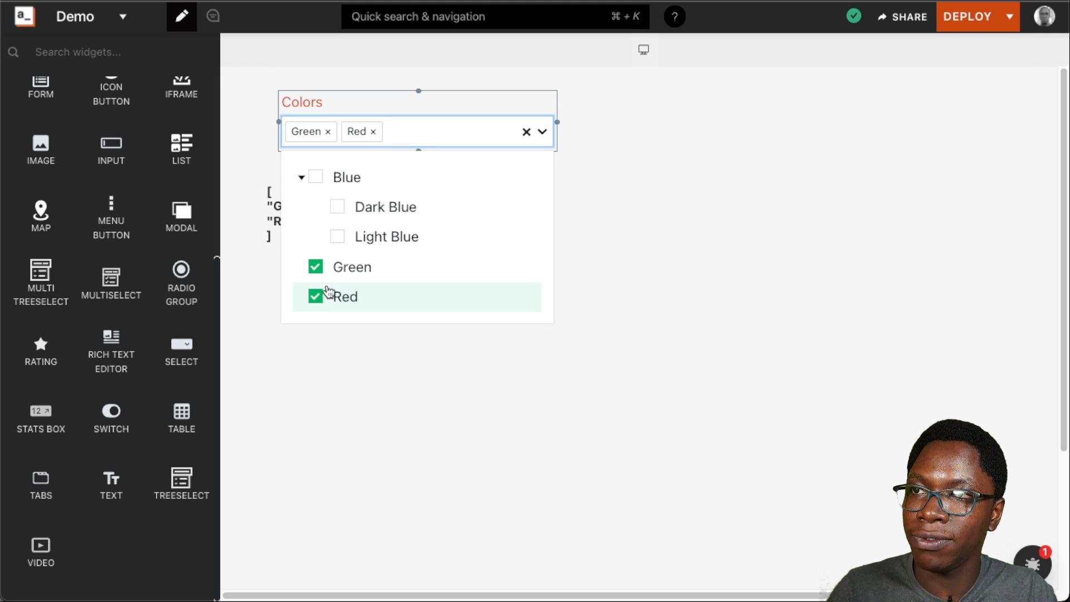
click(315, 297)
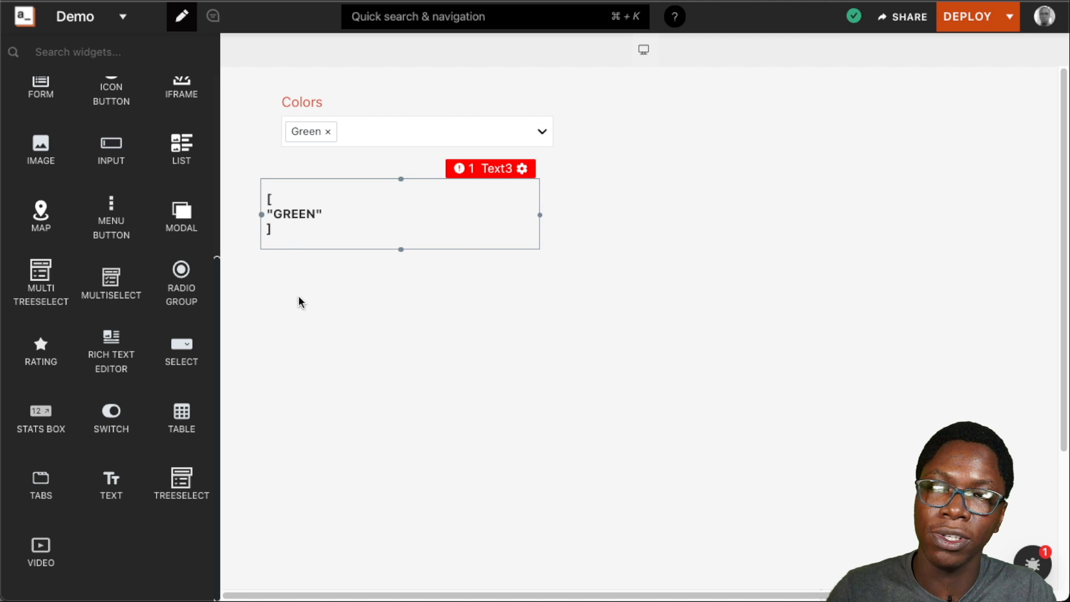
click(522, 169)
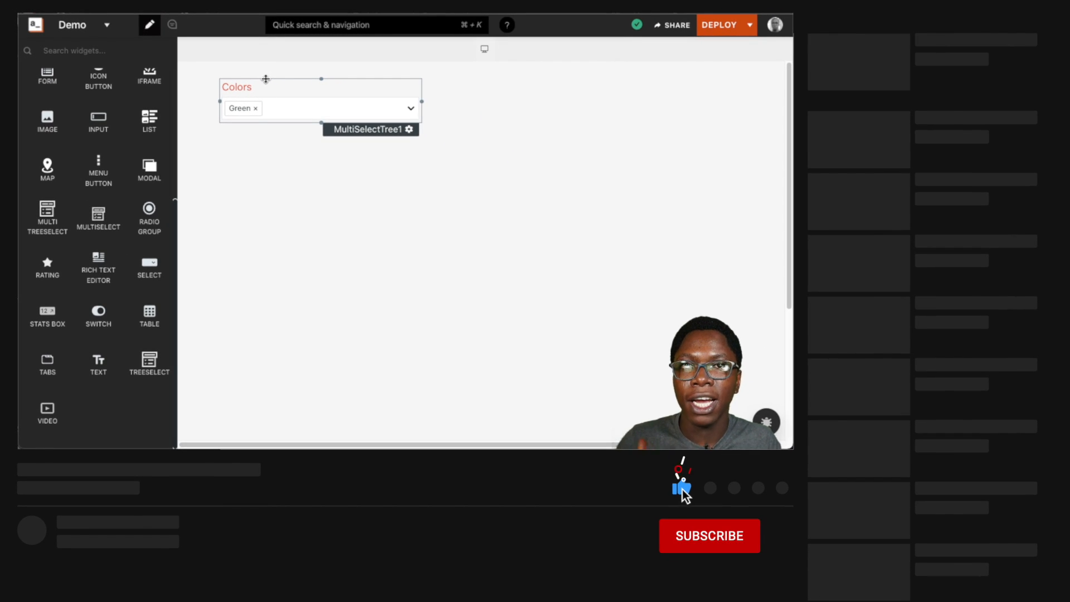
click(709, 536)
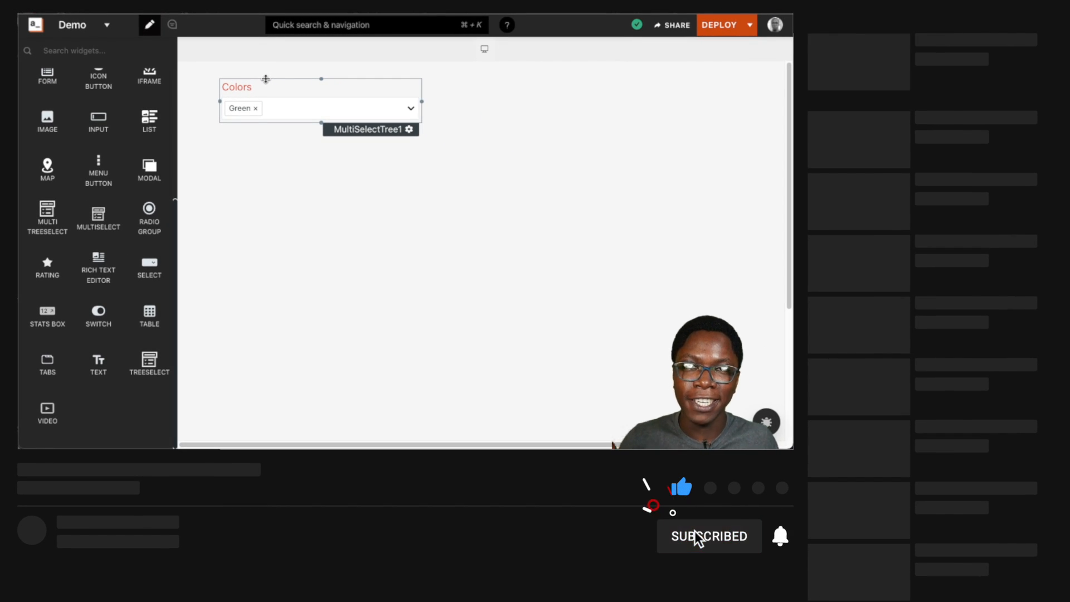